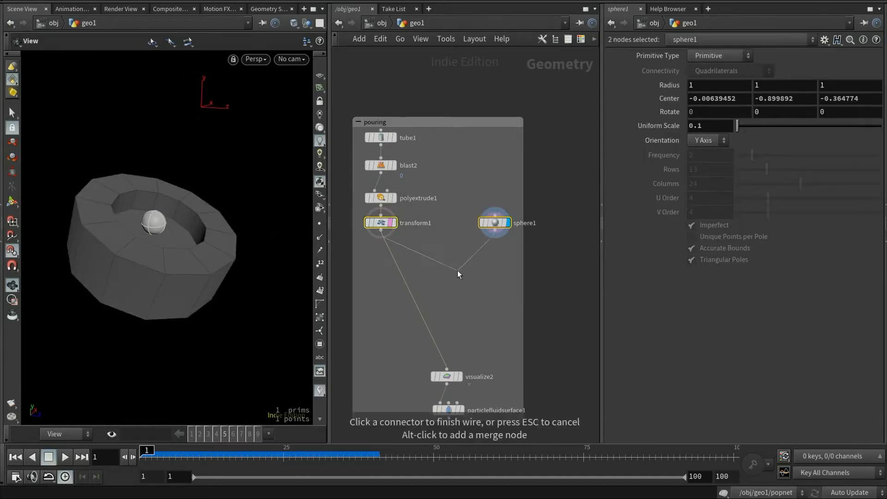
Merge a Static Object container and a Ground Plane lowered to Position Y -2 with popsolver into the output
left_click(459, 274)
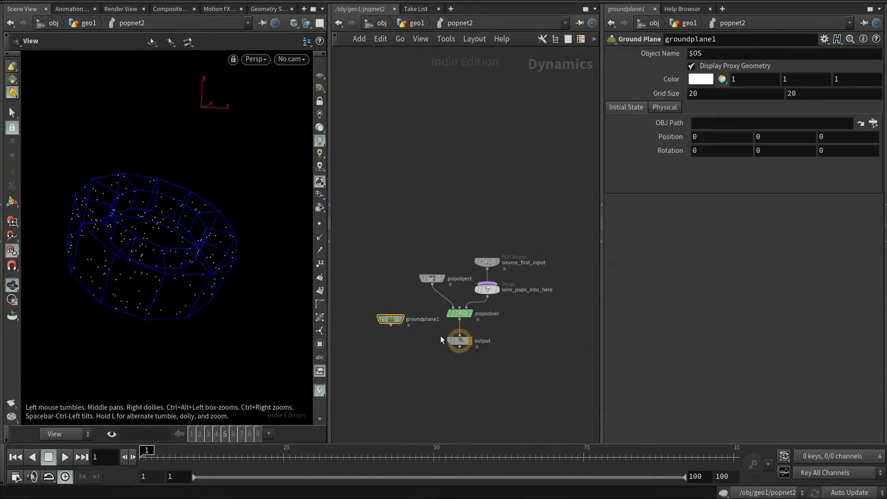
left_click(383, 292)
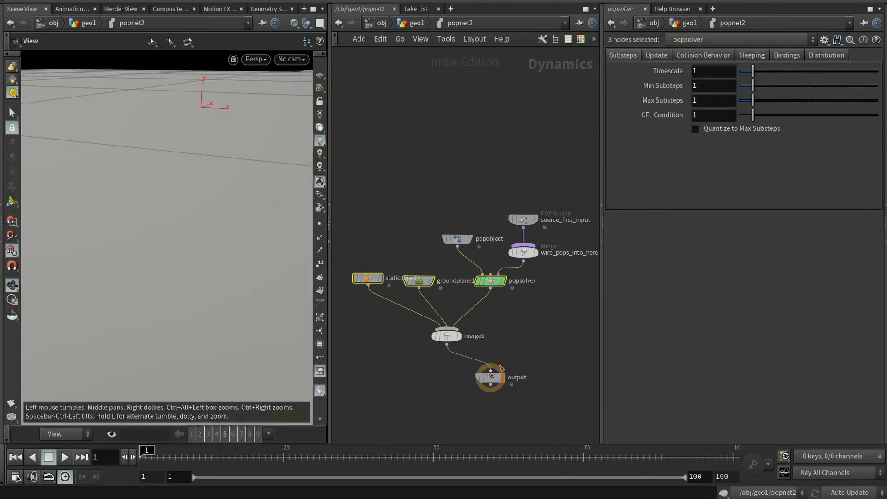
left_click(417, 280)
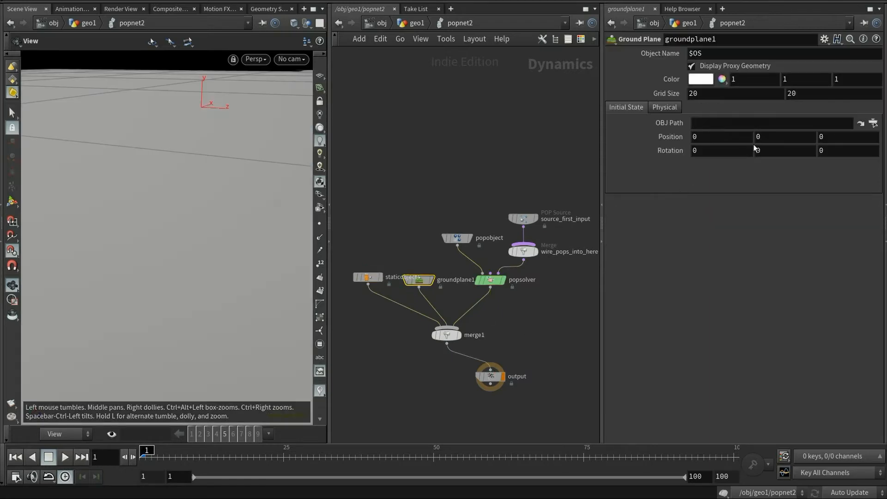
type("-2")
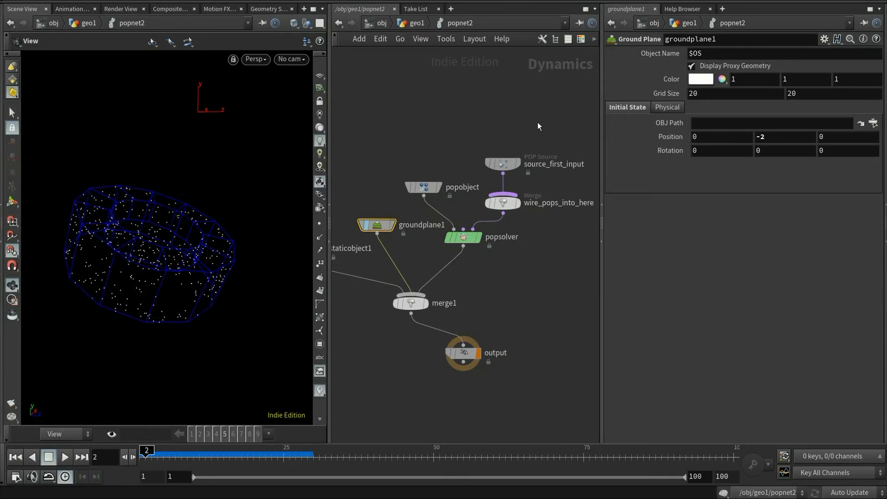
left_click(503, 164)
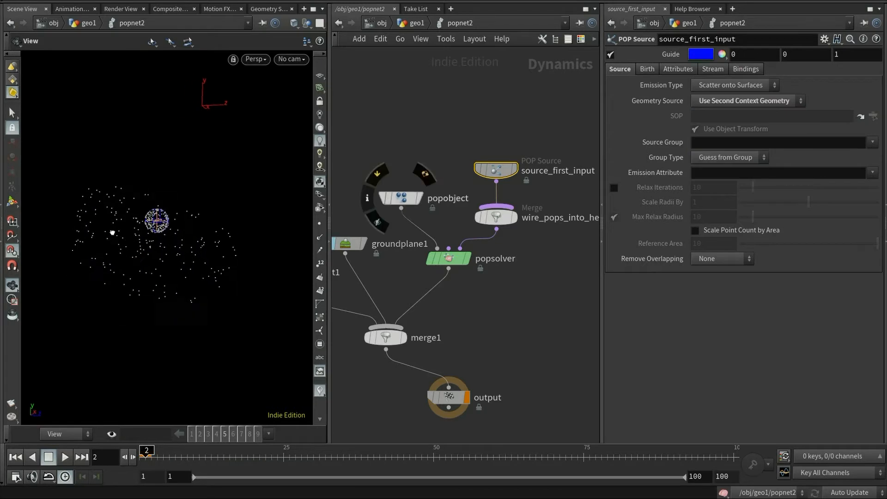
left_click(15, 457)
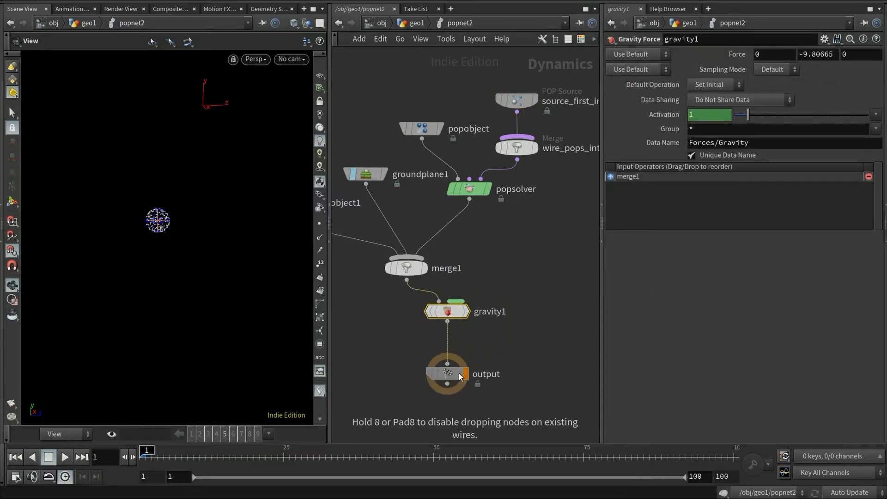
Insert a Gravity Force between merge1 and output and play frames to watch the particles fall
left_click_drag(146, 450, 281, 450)
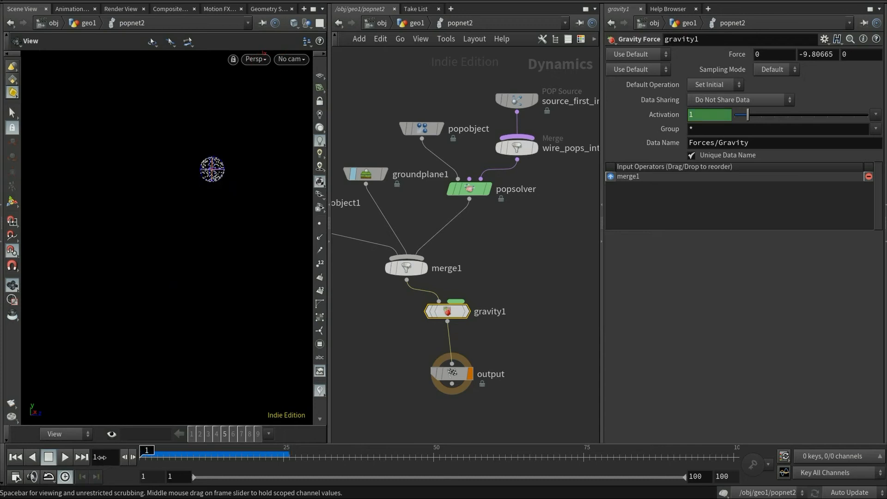
left_click_drag(146, 450, 265, 450)
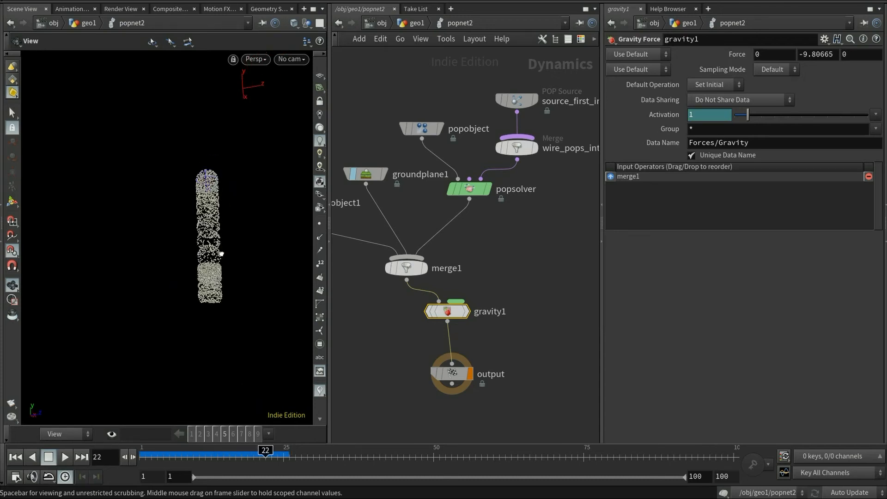
left_click(422, 129)
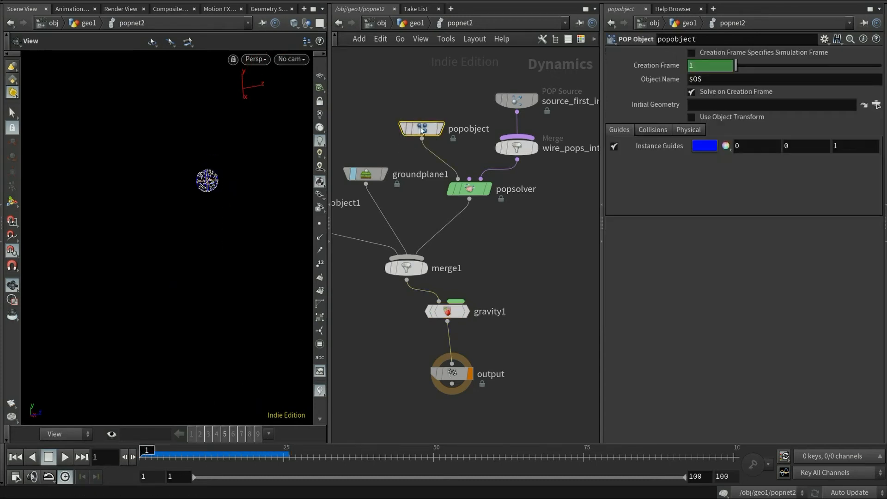
left_click(689, 130)
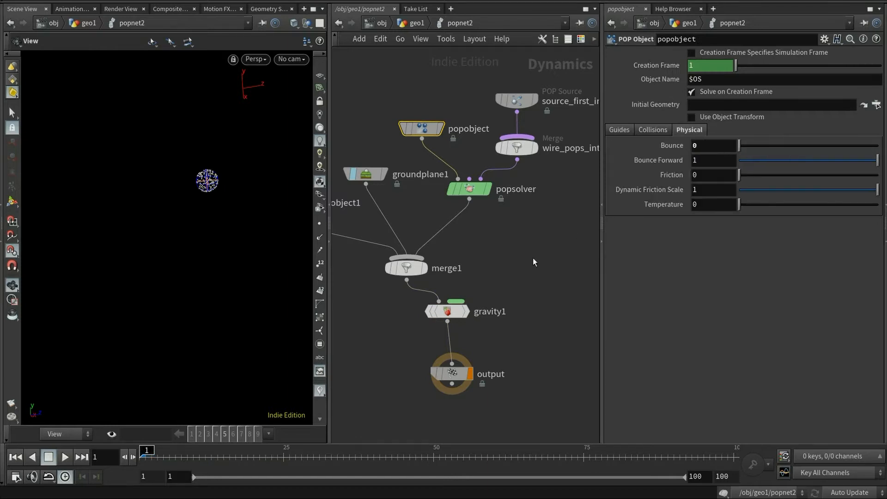
left_click_drag(146, 450, 278, 450)
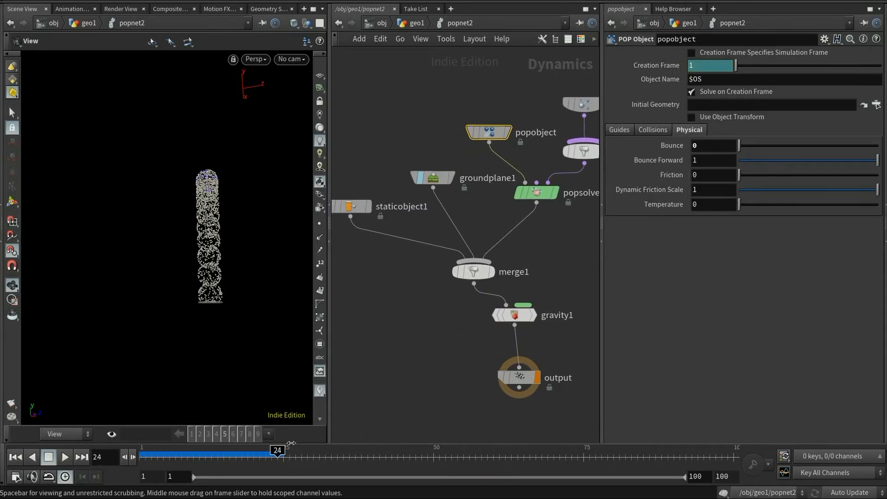
Rewind to frame 1 and turn off Display Geometry on staticobject1
left_click(19, 457)
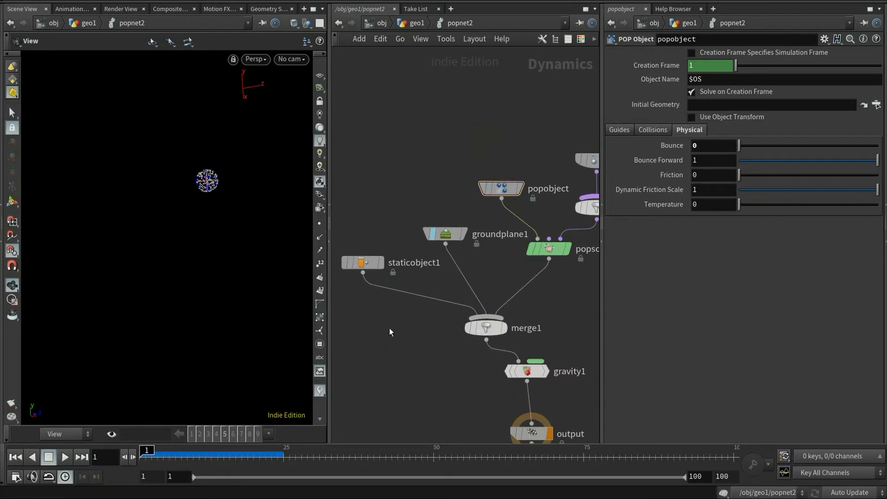
left_click(362, 262)
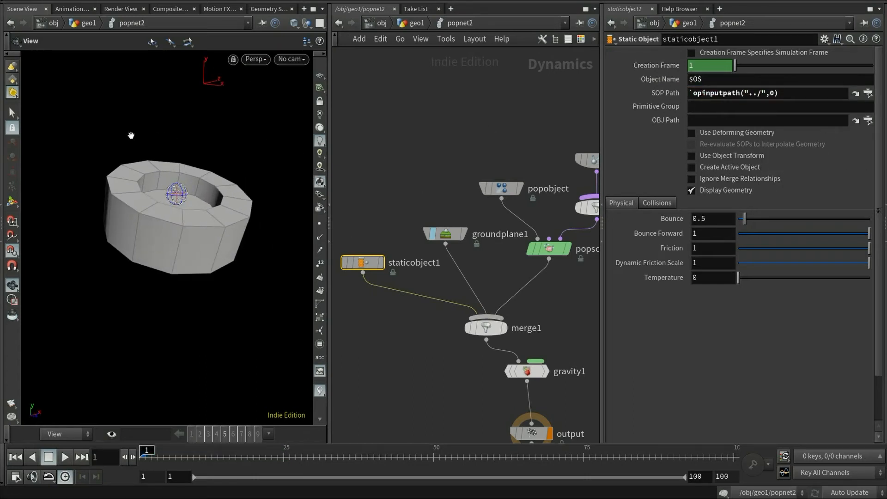
left_click(691, 190)
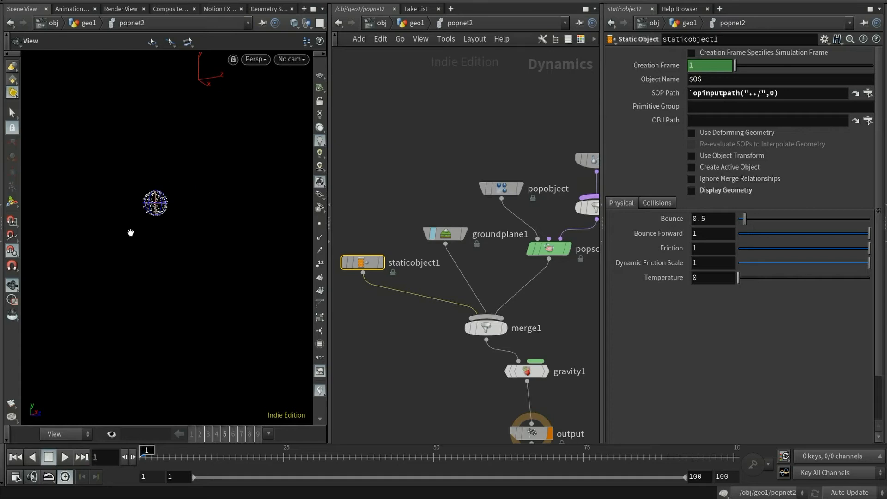
Wire a POP Fluid DOP into wire_pops_into_here and read its help page on particle separation
left_click_drag(146, 450, 294, 450)
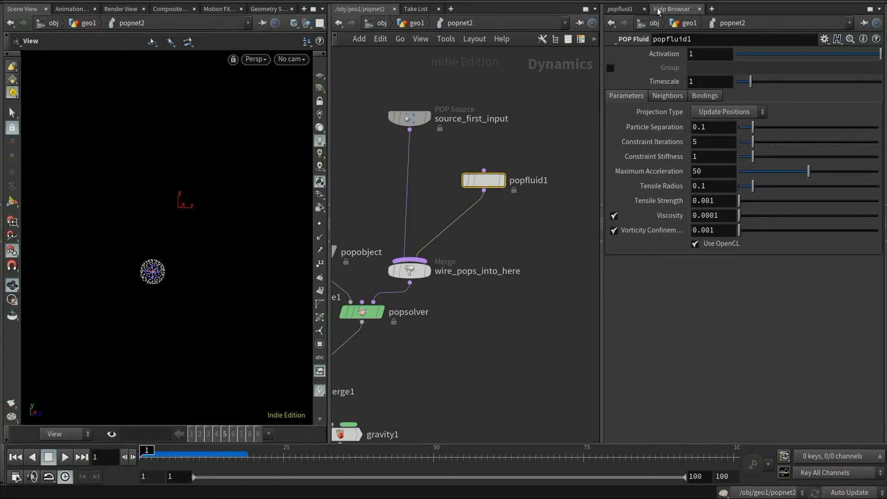
left_click(671, 8)
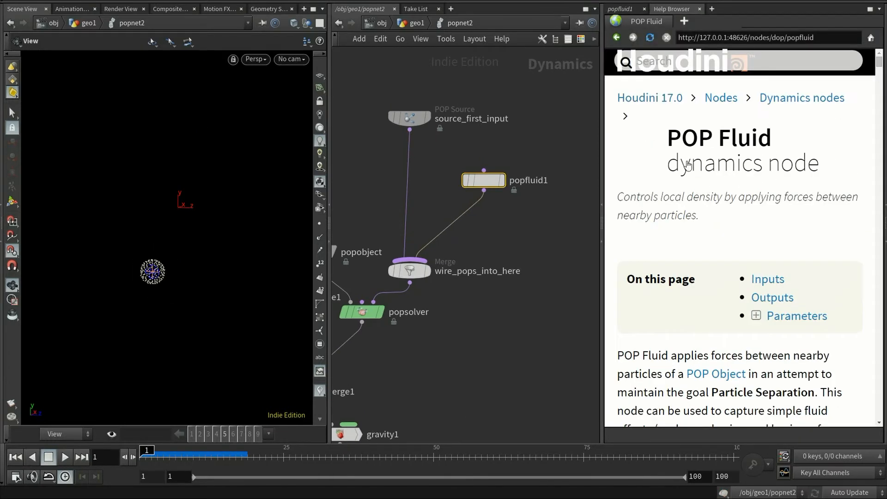
scroll("down", 3)
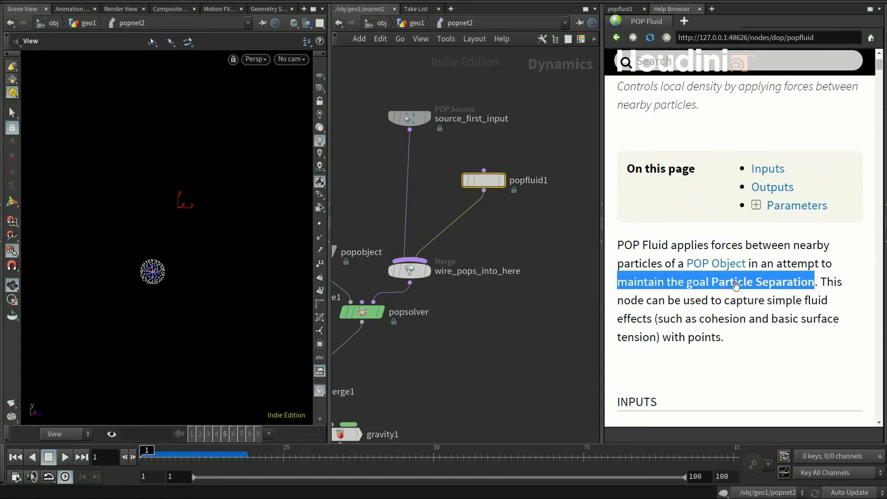
mouse_move(681, 283)
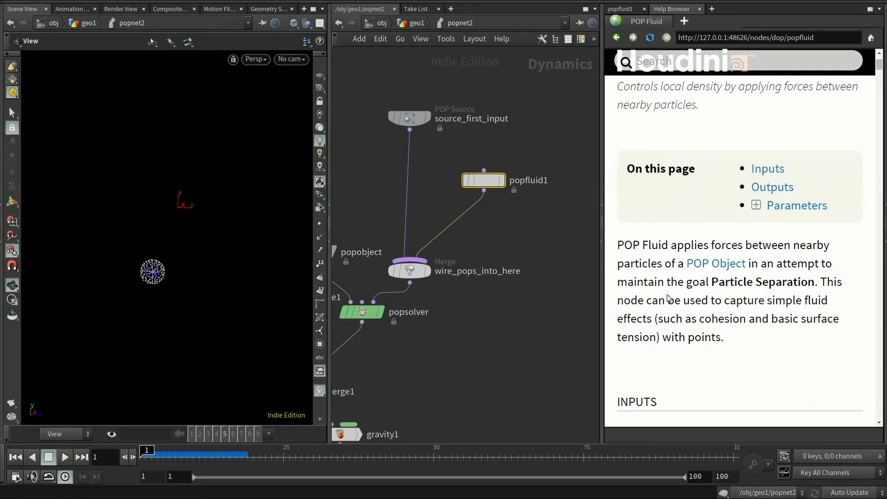
Add a Whitewater Solver via 'whitewa' search and inspect its internal position_based_fluid node
left_click(621, 8)
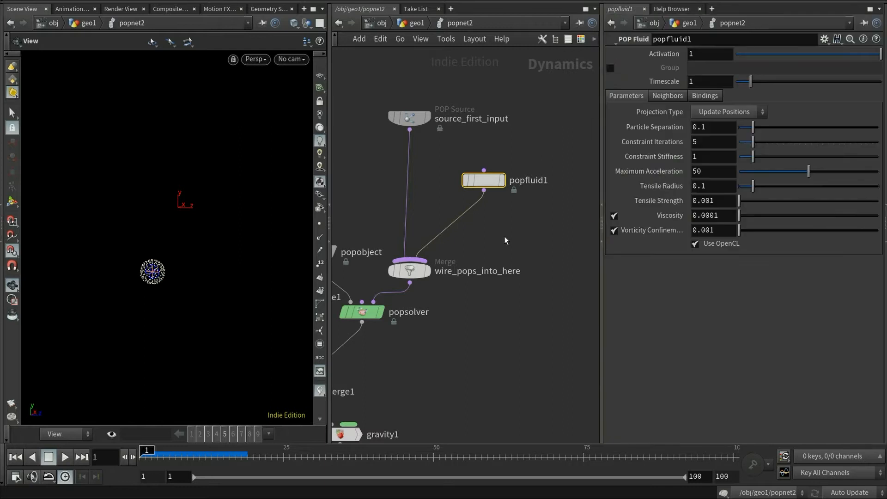
type("whitewa")
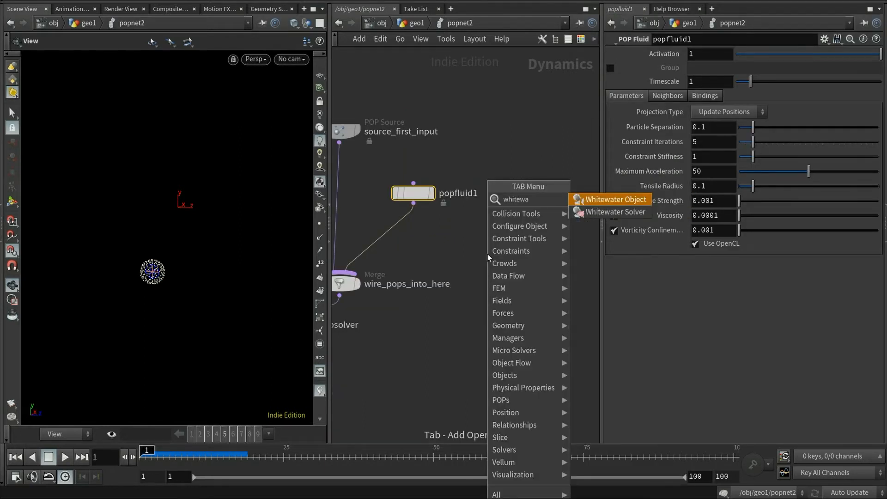
left_click(616, 211)
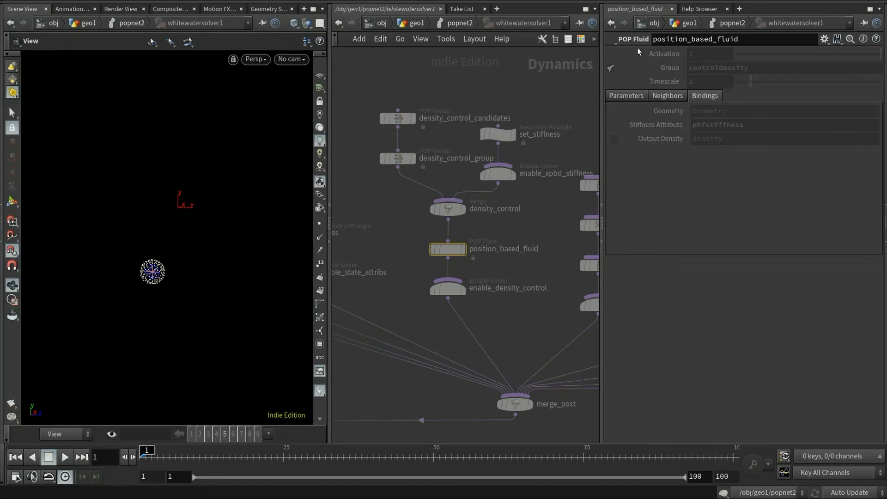
left_click(627, 96)
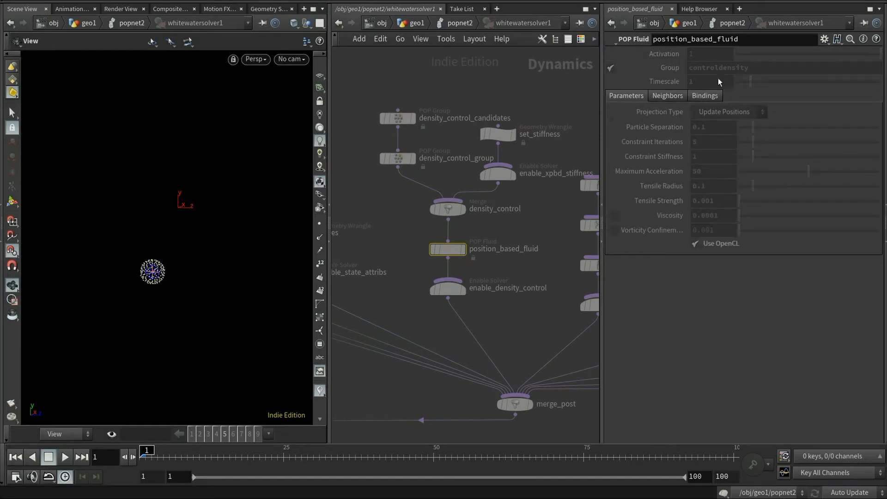
mouse_move(520, 204)
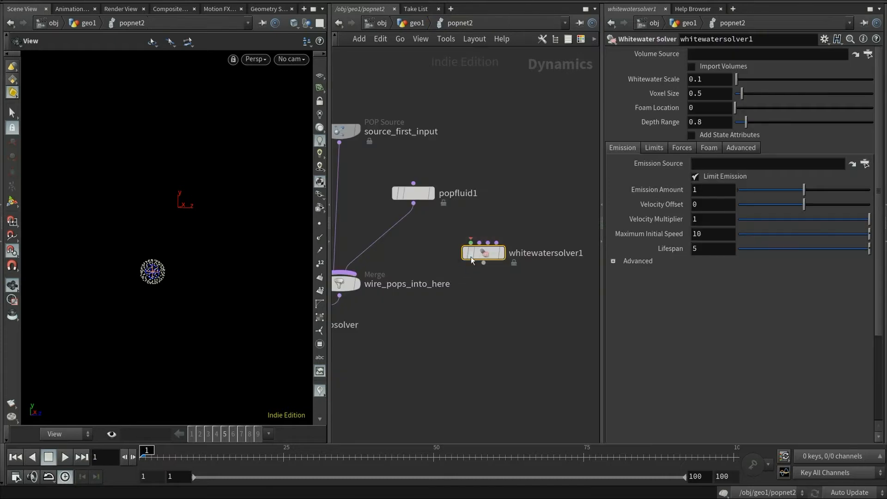
left_click(413, 193)
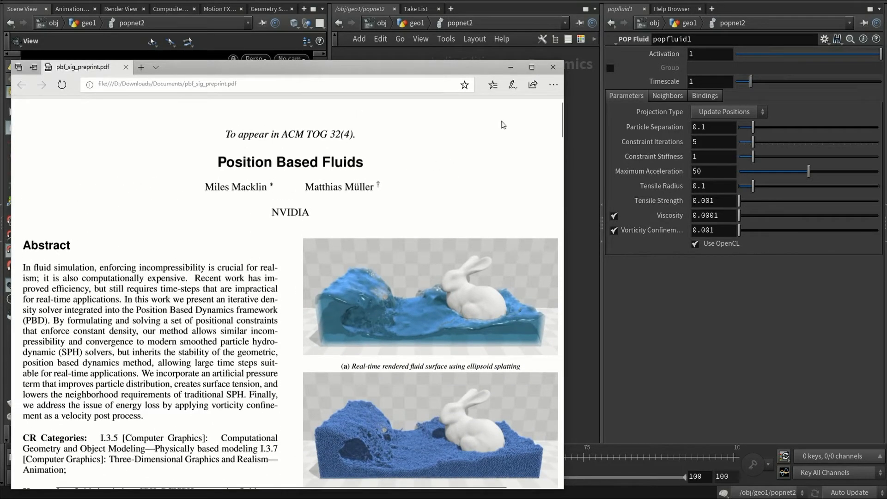
mouse_move(502, 127)
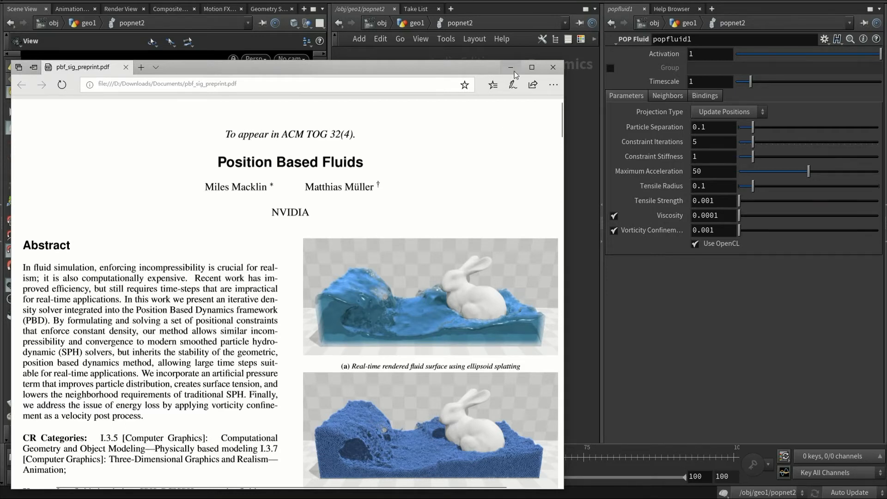
Switch from the Wikipedia SPH article to the pbf_sig_preprint.pdf Position Based Fluids paper in Edge
left_click(553, 66)
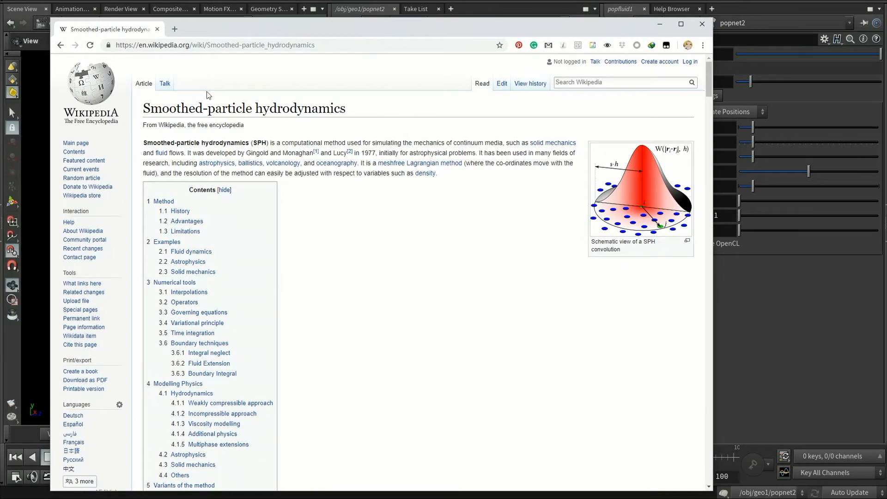
mouse_move(511, 167)
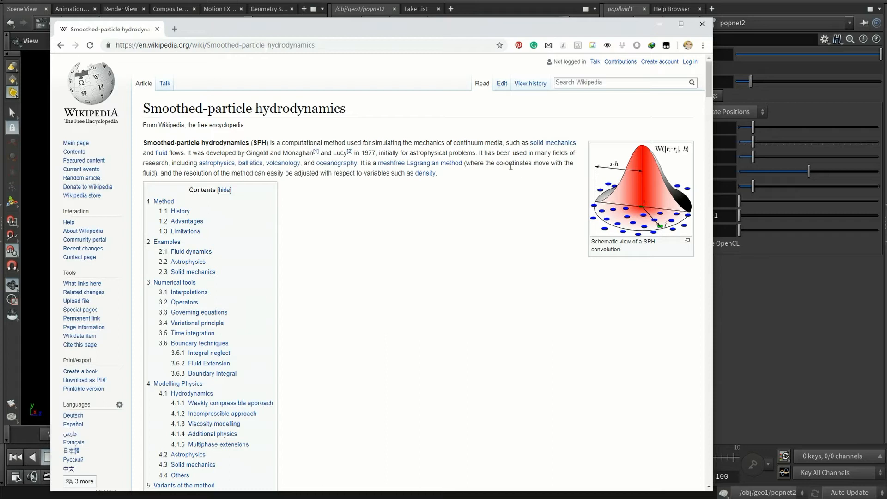
mouse_move(581, 240)
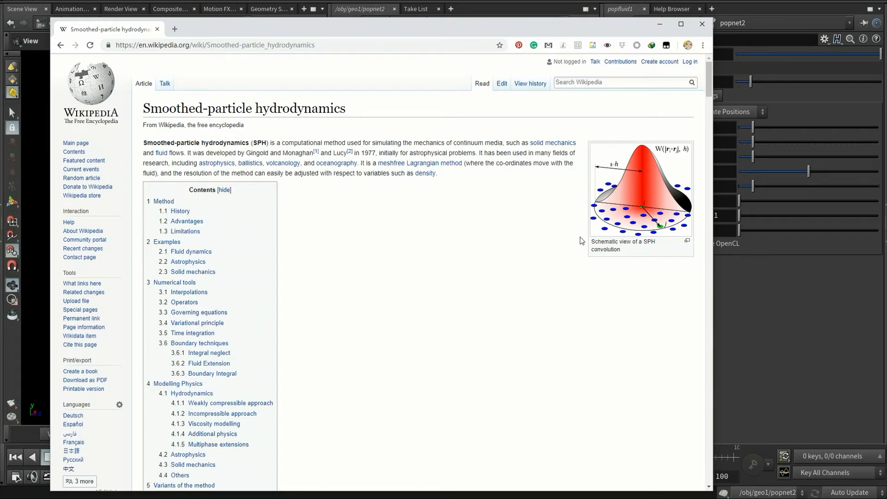
mouse_move(687, 191)
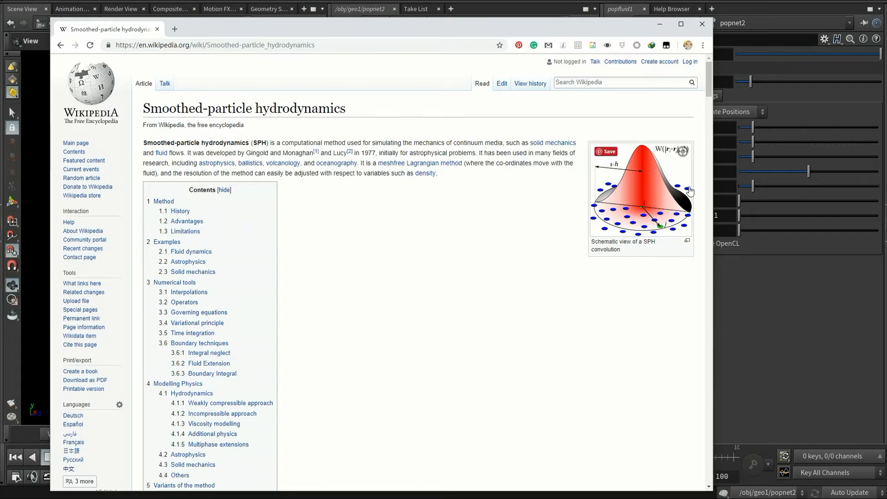
mouse_move(668, 206)
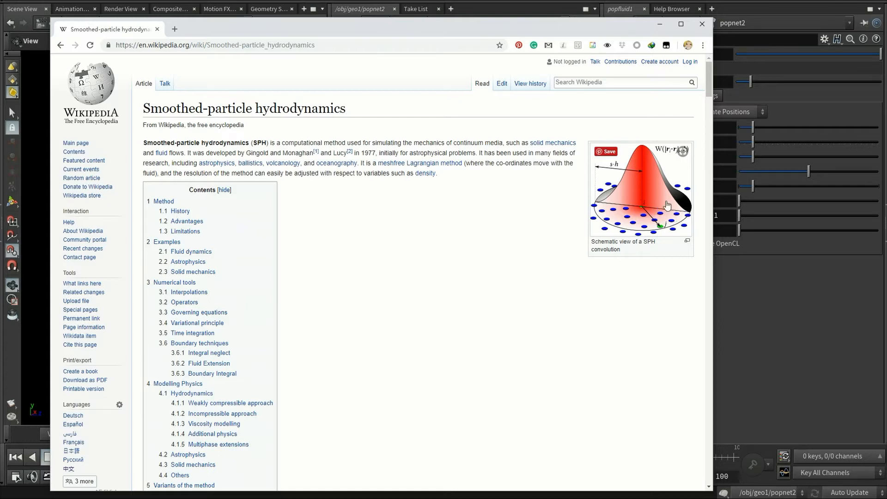
mouse_move(697, 216)
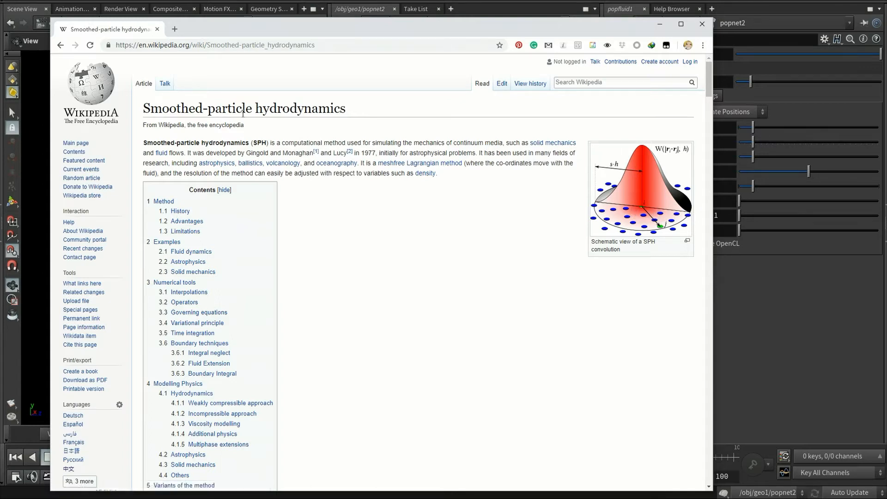
mouse_move(326, 136)
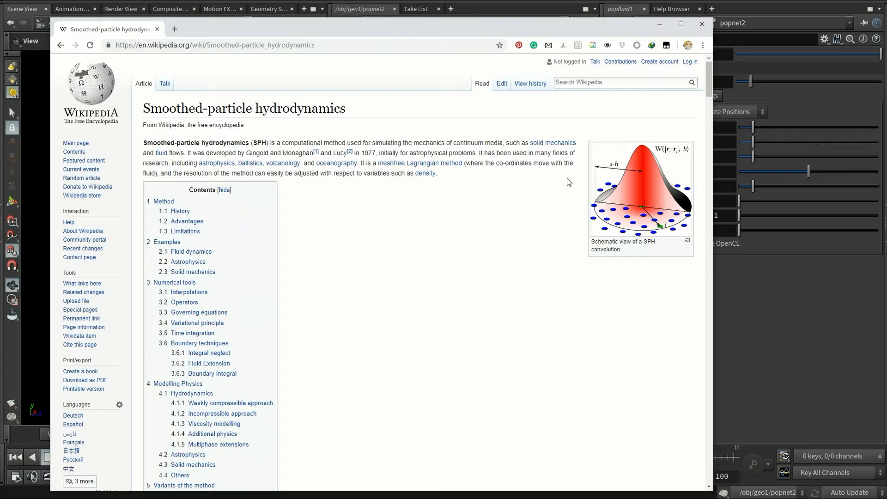
mouse_move(571, 183)
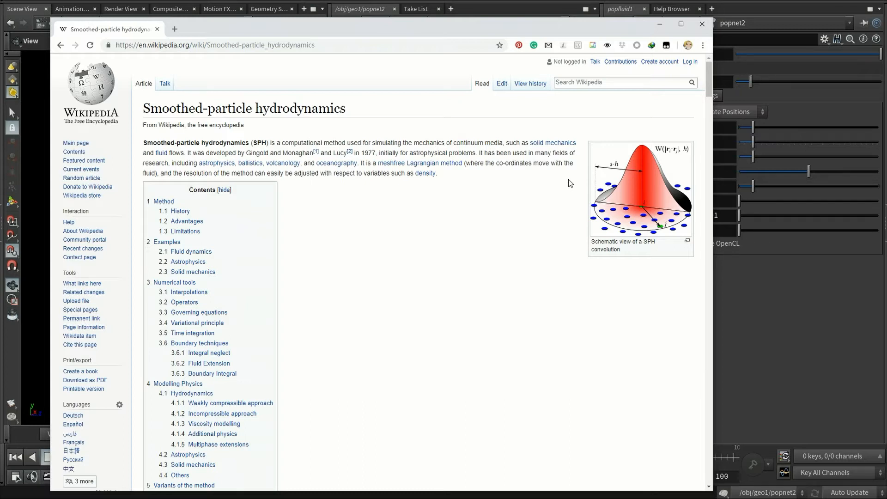
mouse_move(569, 182)
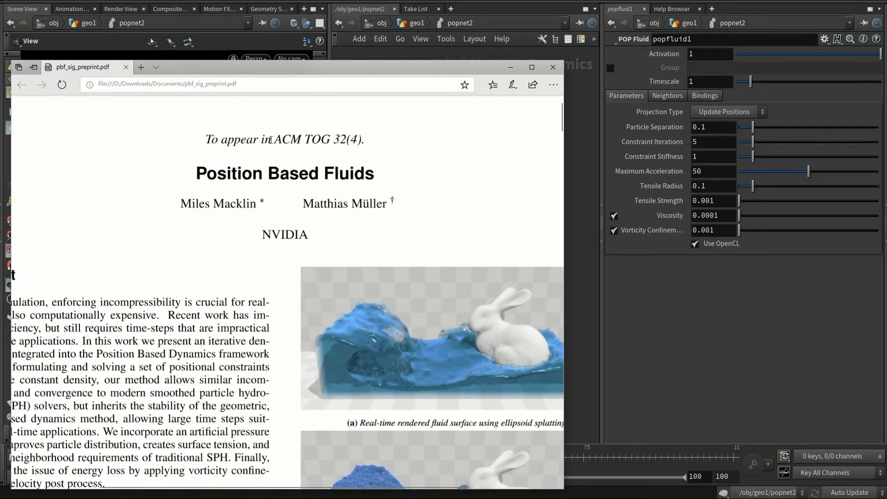
scroll("down", 3)
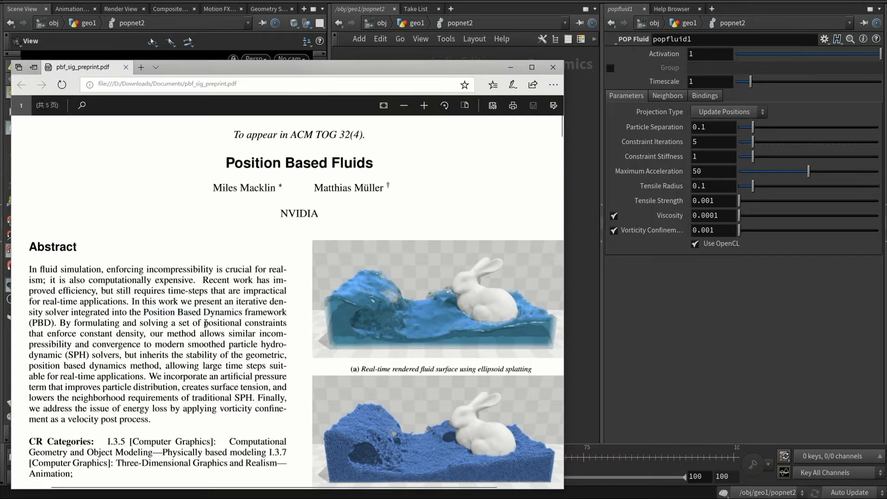
double_click(229, 322)
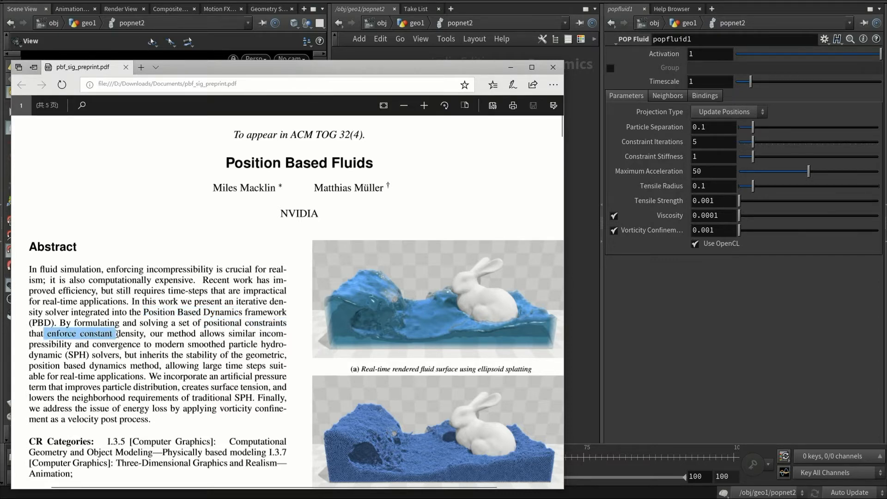
left_click(123, 330)
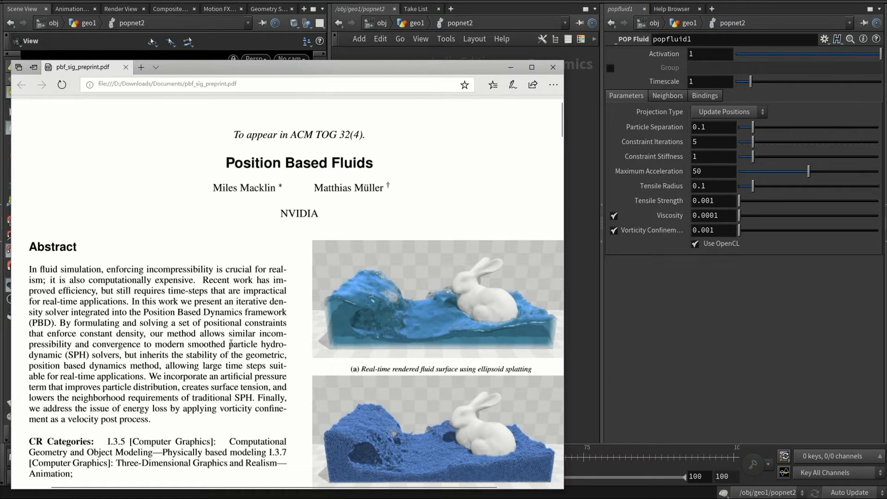
scroll("down", 3)
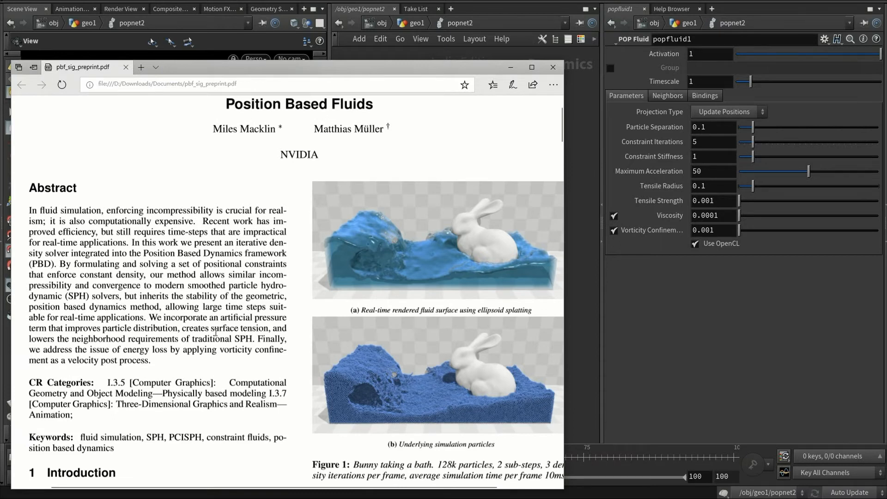
mouse_move(520, 165)
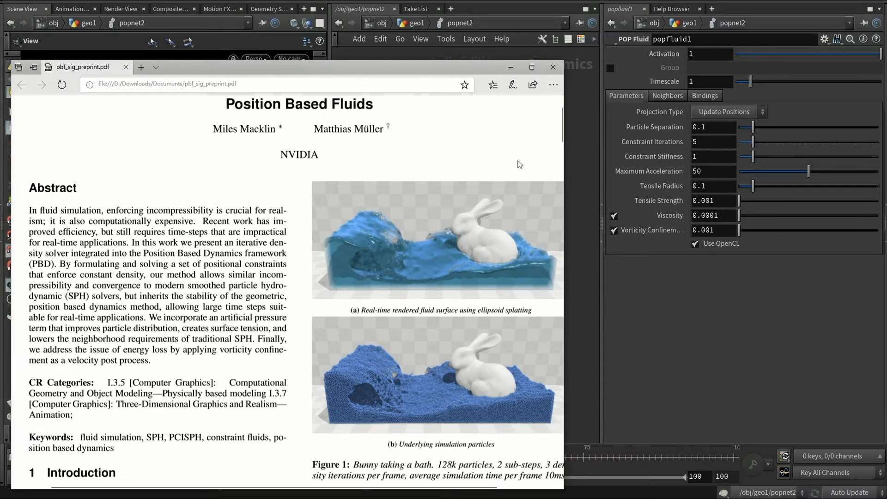
left_click(553, 67)
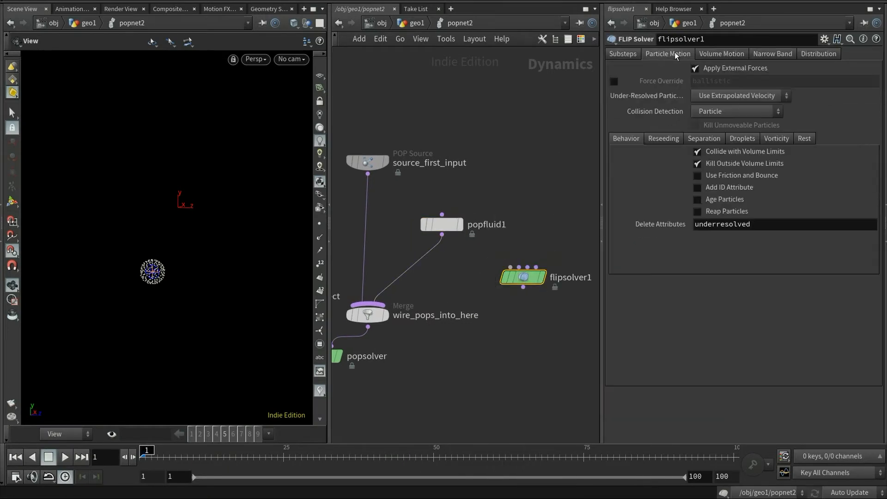
Review flipsolver1's Volume Motion and Particle Motion settings, then select popfluid1 and play the simulation
left_click(721, 54)
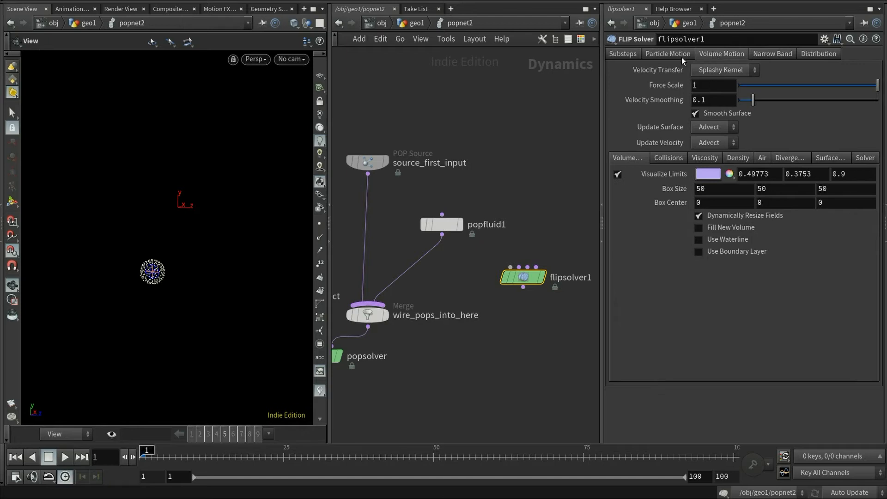
left_click(668, 53)
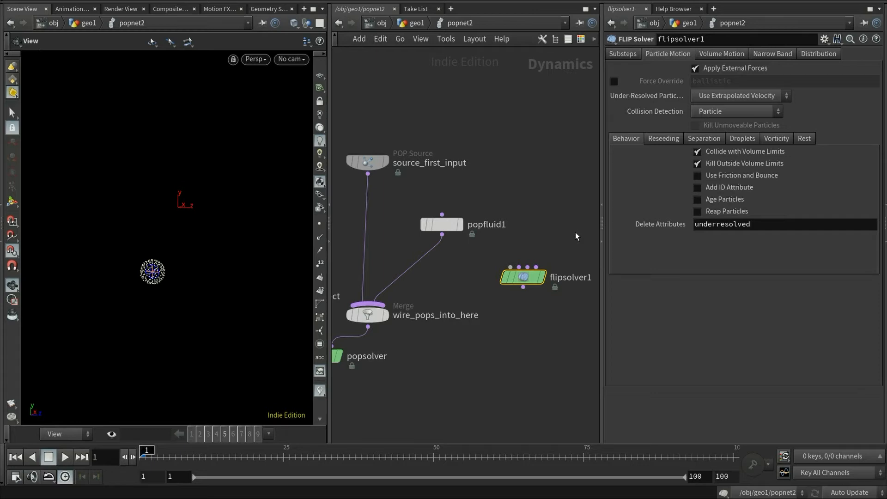
left_click(522, 277)
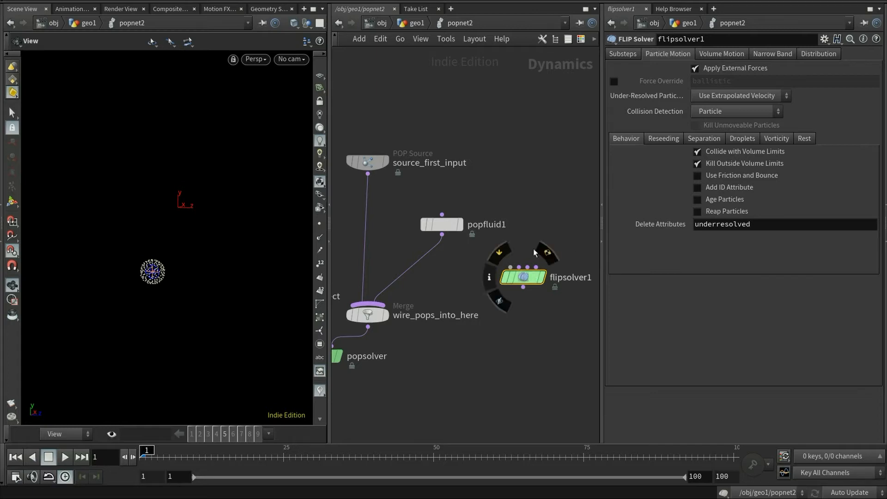
mouse_move(534, 281)
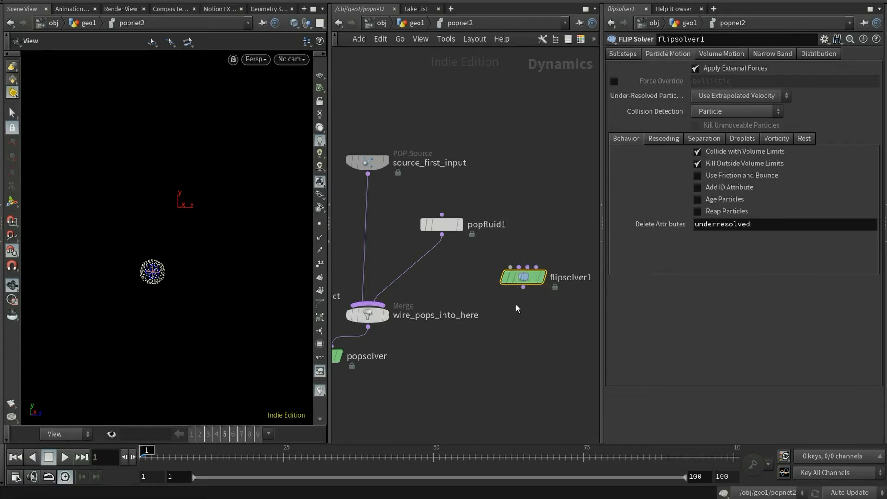
left_click(442, 224)
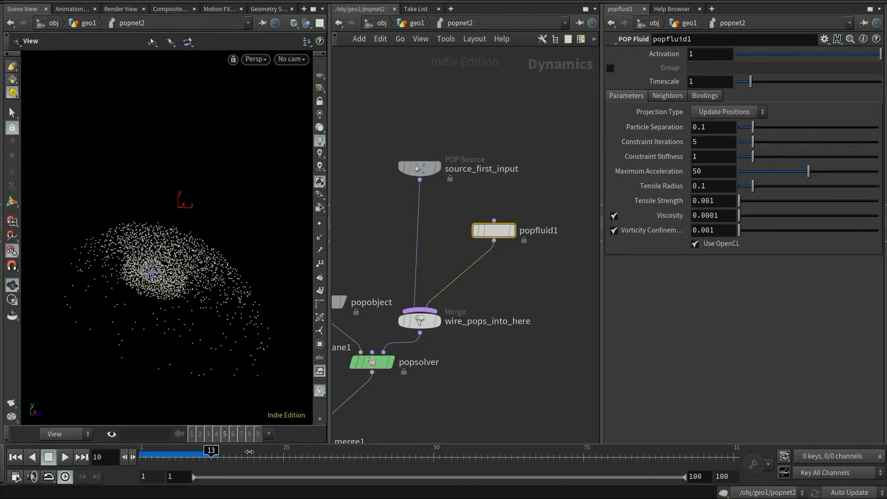
Set popfluid1 Particle Separation to 0.02, check source_first_input, and replay the denser pour from frame 1
left_click_drag(210, 450, 247, 450)
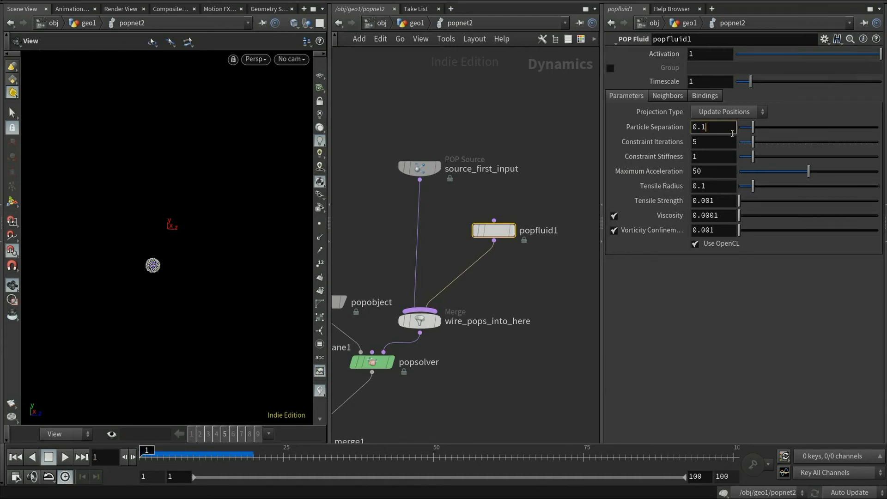
type("0.02")
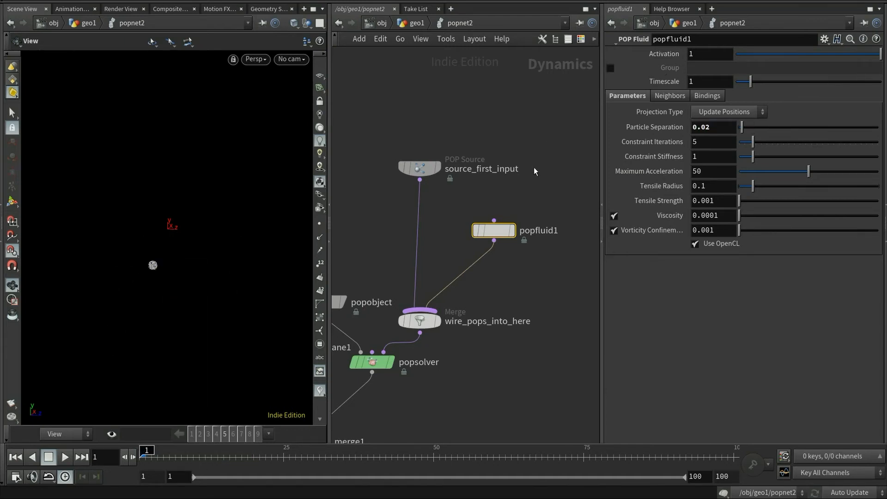
left_click(416, 168)
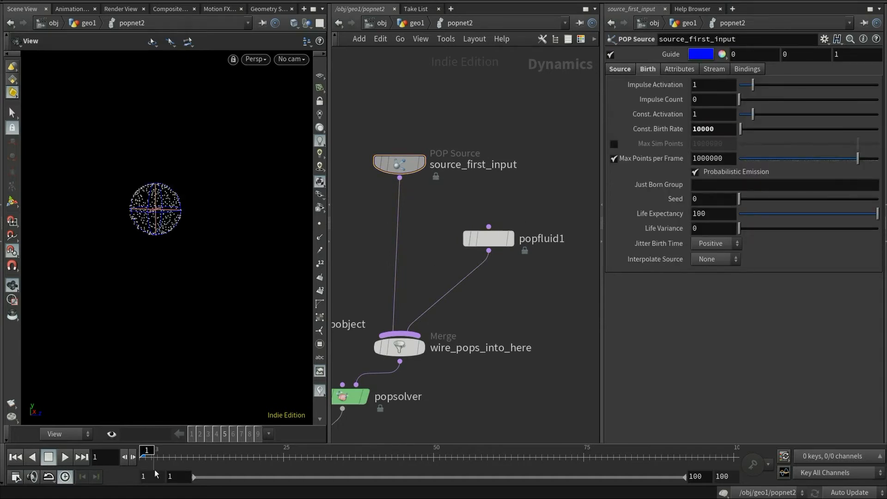
left_click_drag(146, 450, 283, 450)
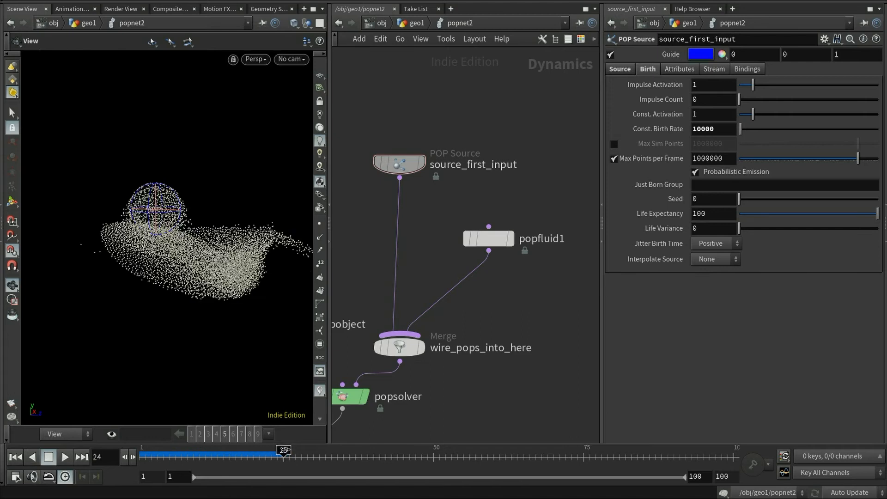
left_click_drag(281, 450, 336, 450)
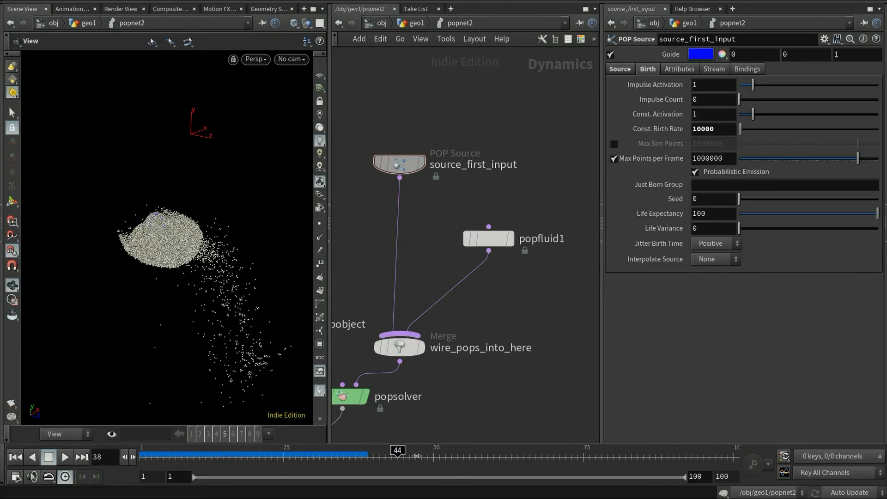
left_click(15, 457)
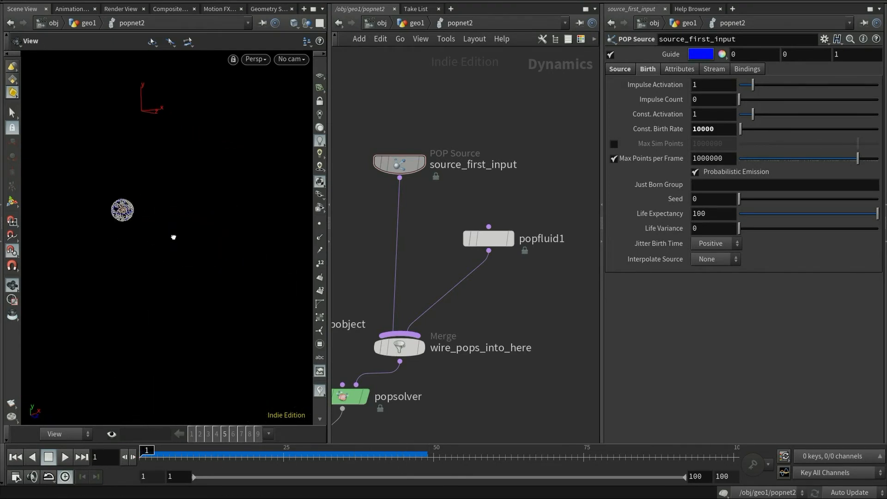
Set popfluid1 Constraint Iterations to 20 and play to frame 49 so the pour holds together
left_click(488, 238)
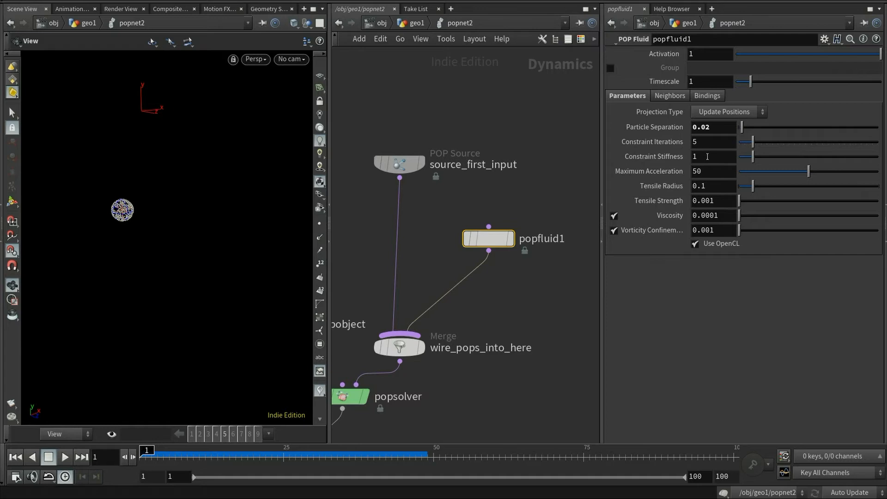
left_click(710, 142)
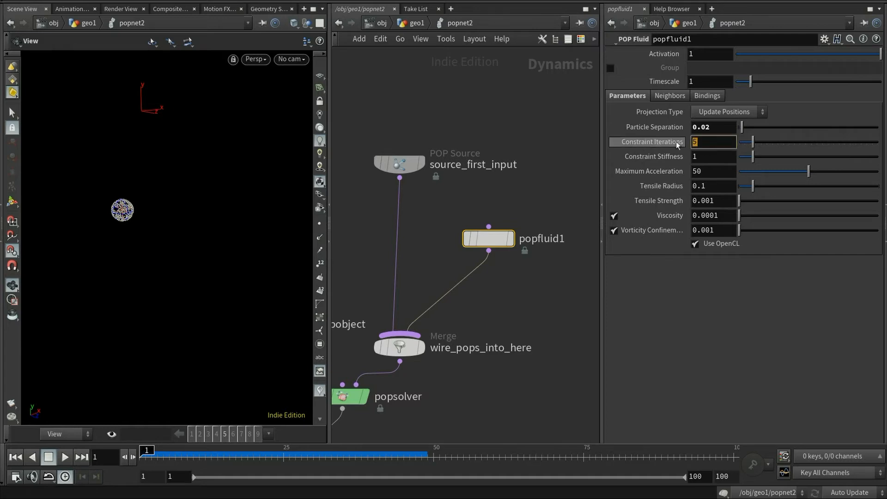
mouse_move(666, 146)
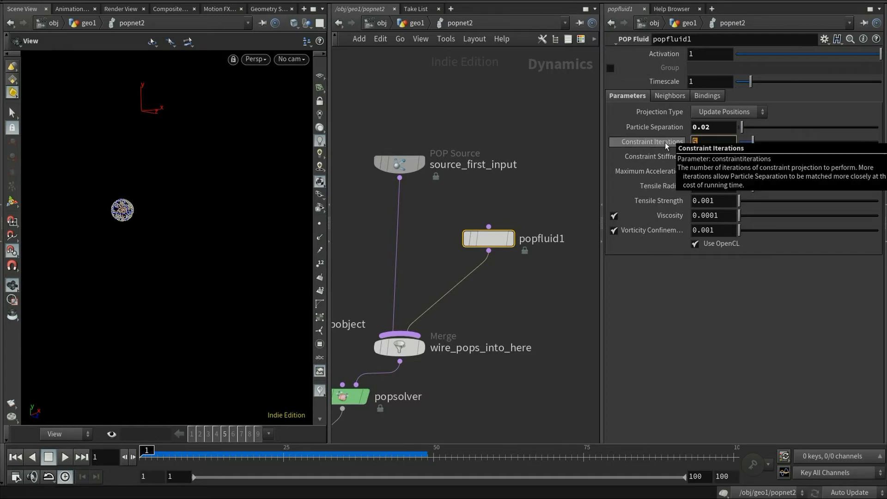
left_click(709, 141)
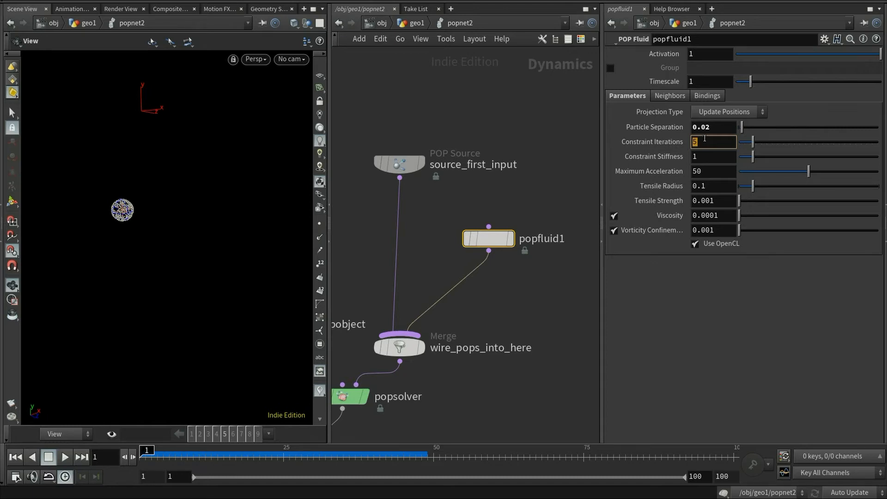
type("20")
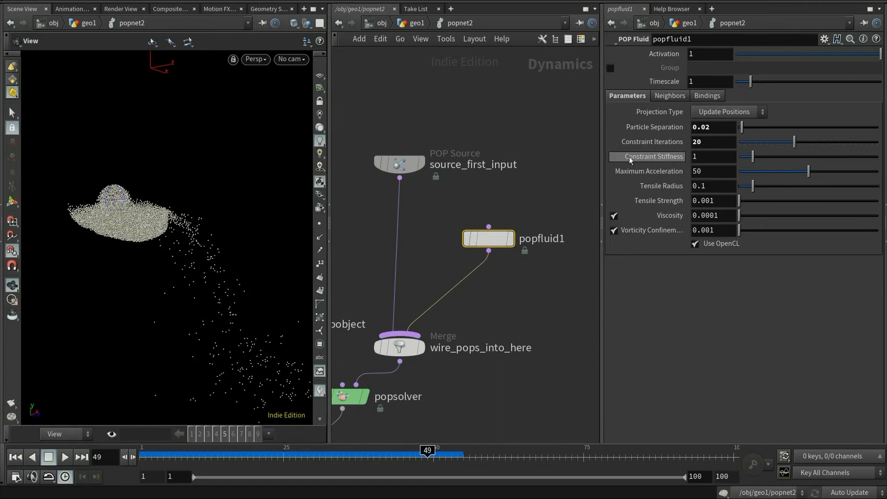
mouse_move(652, 163)
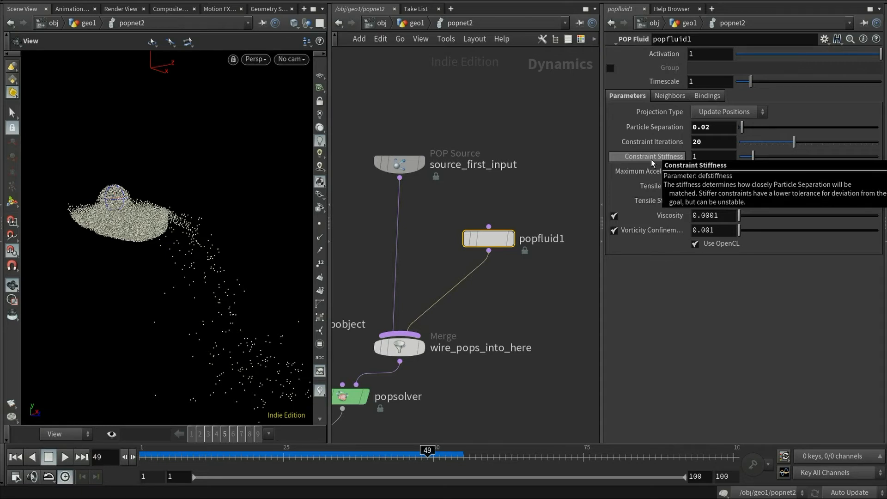
Set popfluid1 Constraint Stiffness to 100 and scrub forward to check the pour
left_click(17, 457)
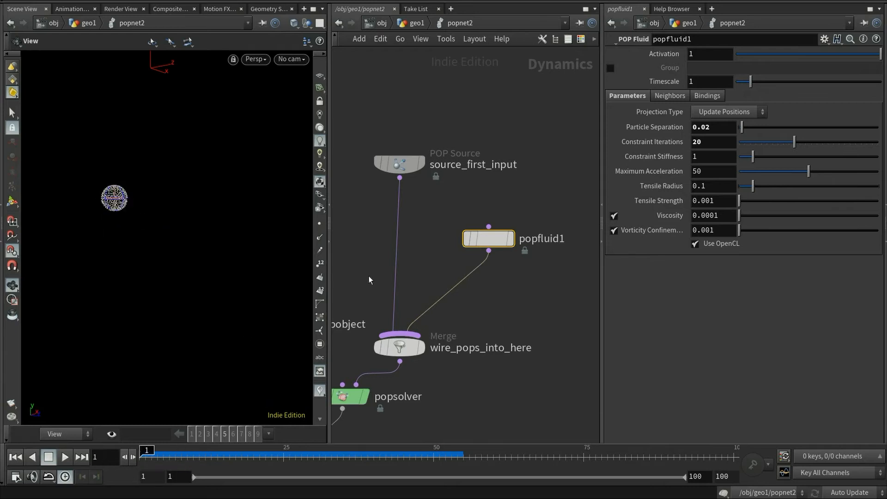
type("100")
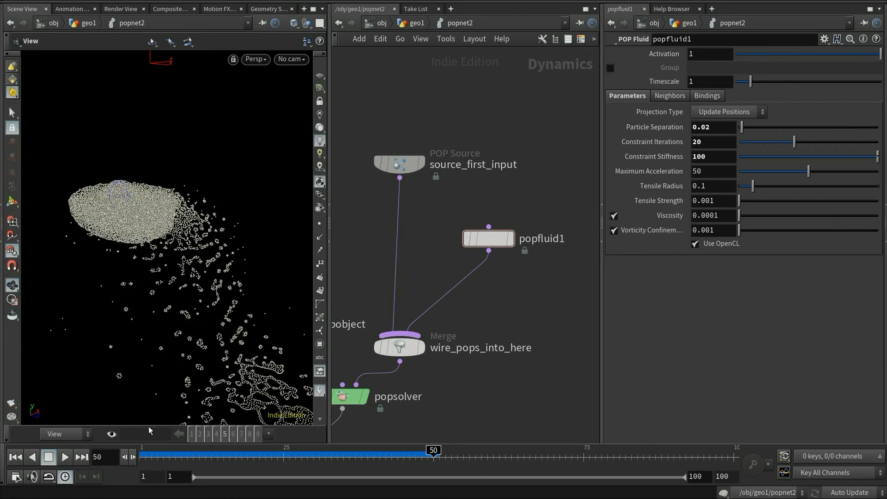
left_click_drag(432, 450, 463, 450)
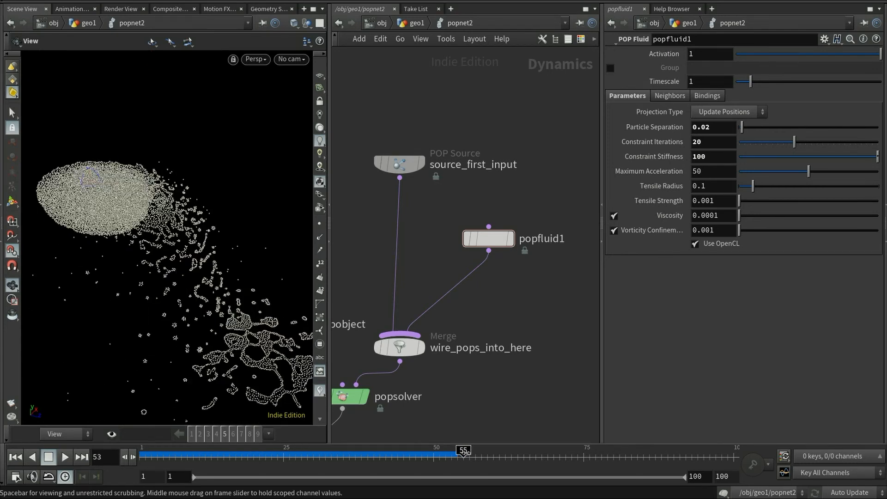
left_click_drag(463, 450, 493, 450)
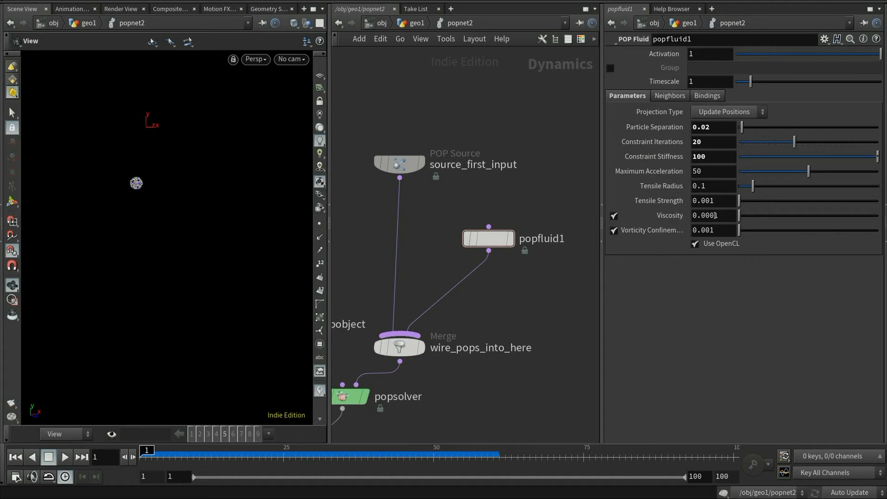
Set popfluid1 Viscosity to 0.1 and scrub past frame 50 to review the thicker, cohesive pour
double_click(706, 215)
type("0.1")
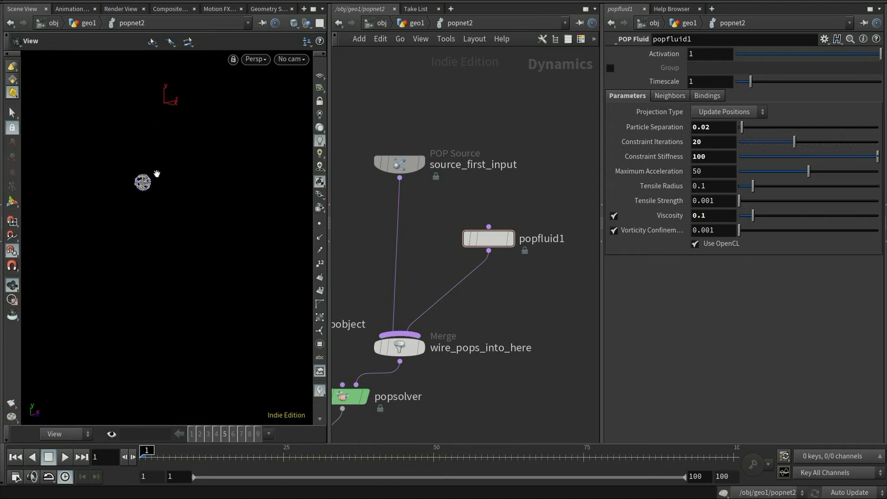
left_click_drag(146, 450, 282, 450)
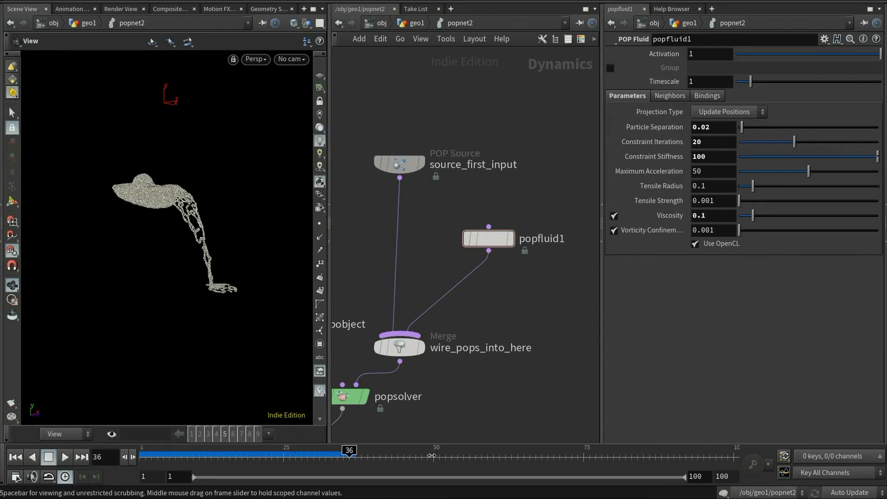
left_click_drag(348, 450, 432, 450)
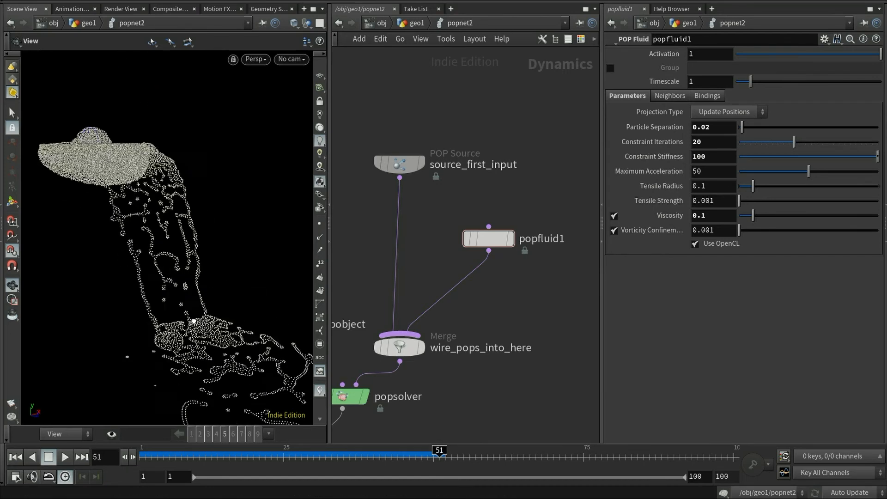
left_click_drag(438, 451, 355, 450)
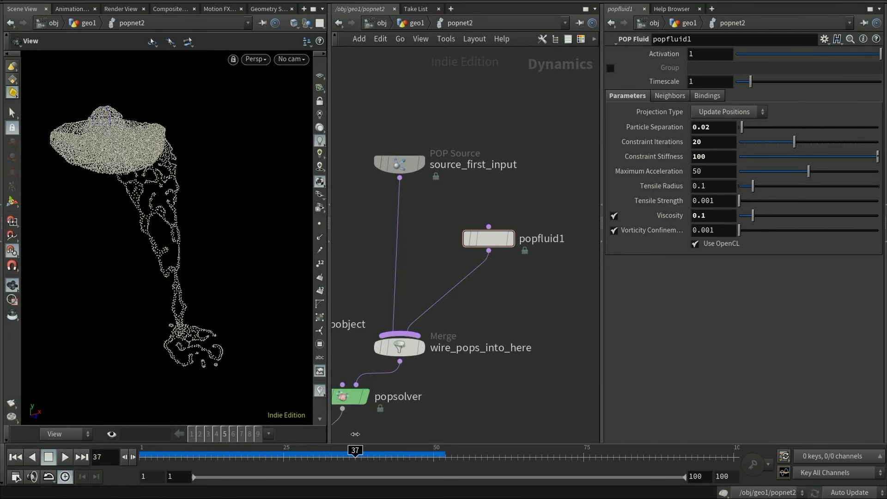
left_click_drag(355, 451, 456, 451)
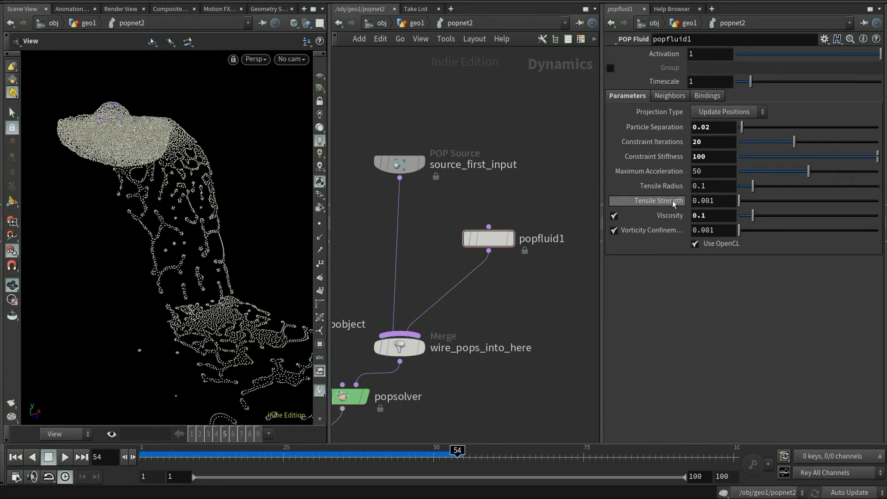
mouse_move(673, 205)
type("0.005")
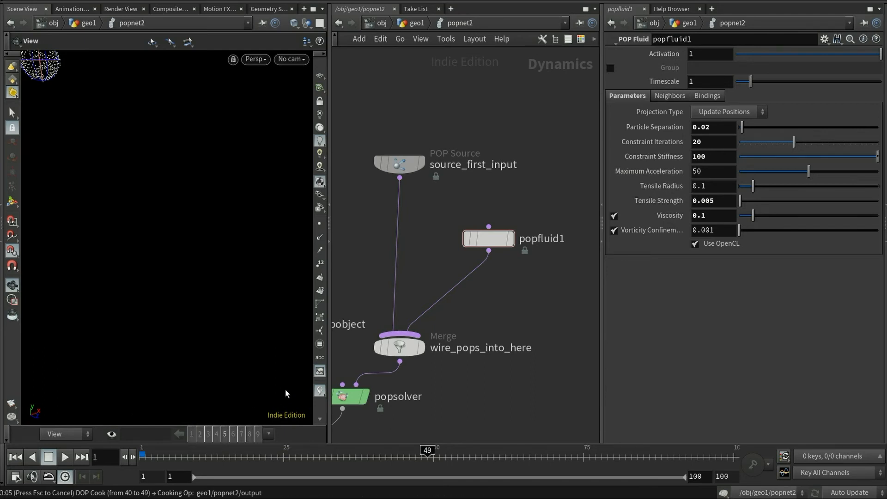
Jump the simulation to frame 49 and scrub through the stickier pouring stream
left_click(65, 457)
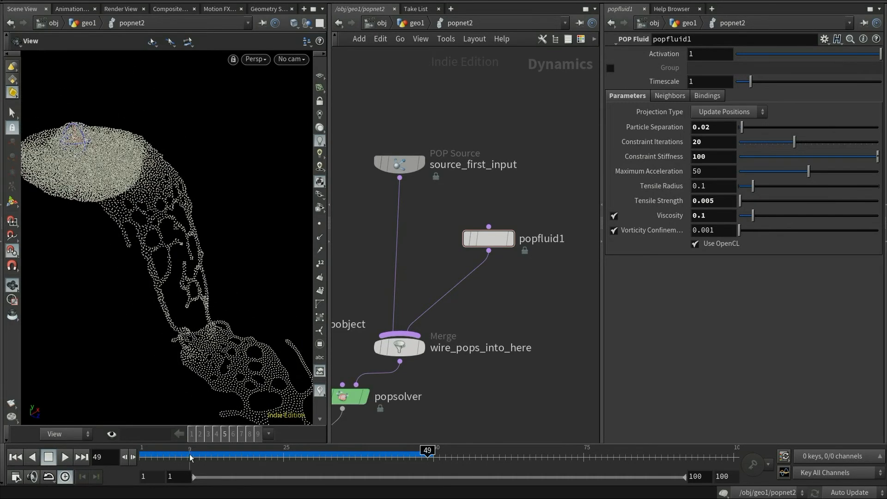
left_click_drag(427, 453, 396, 453)
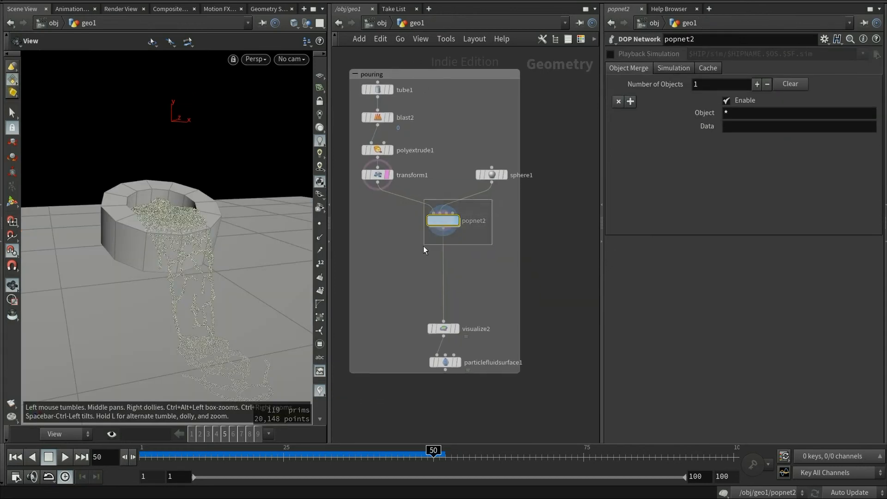
Set the popnet Object Merge Object field to 'pop*' for the crown splash network
type("pop")
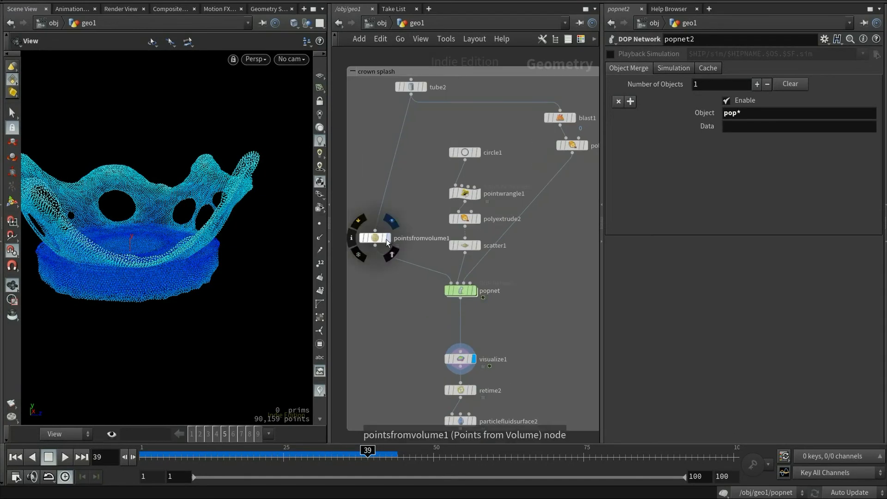
Inspect pointsfromvolume1, circle1 and pointwrangle1's noisy initial-velocity VEX code in turn
left_click(374, 238)
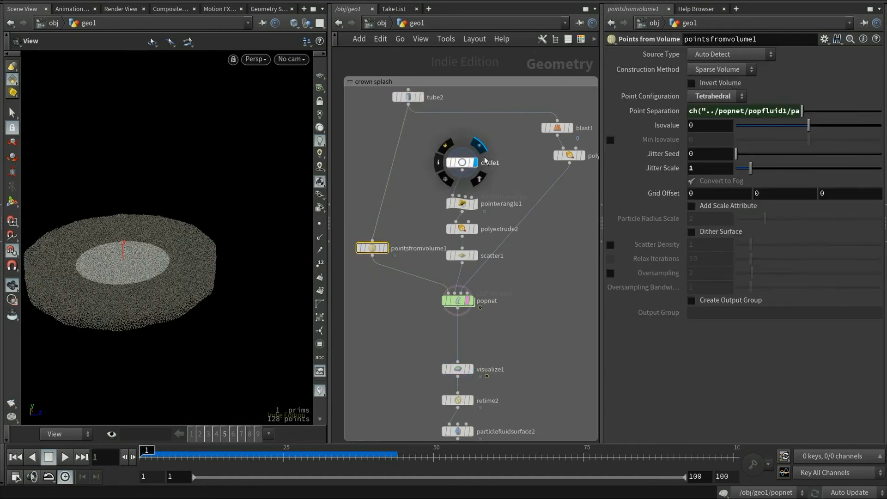
left_click(461, 161)
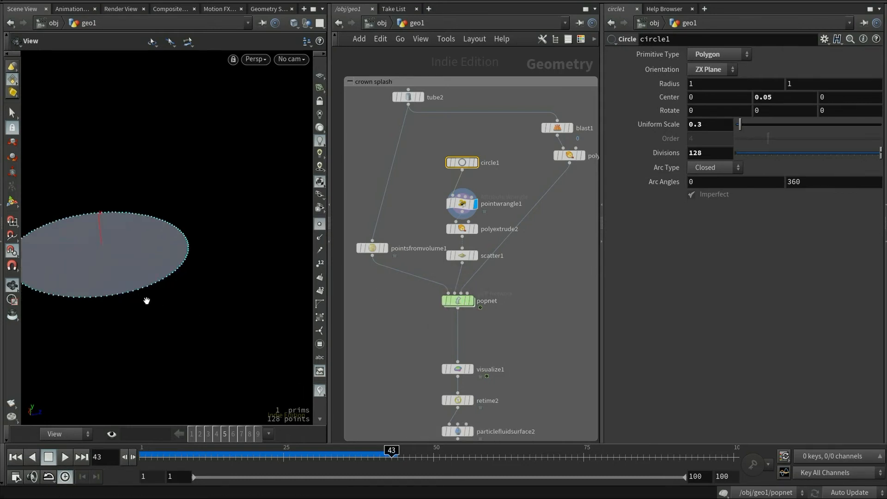
left_click(462, 204)
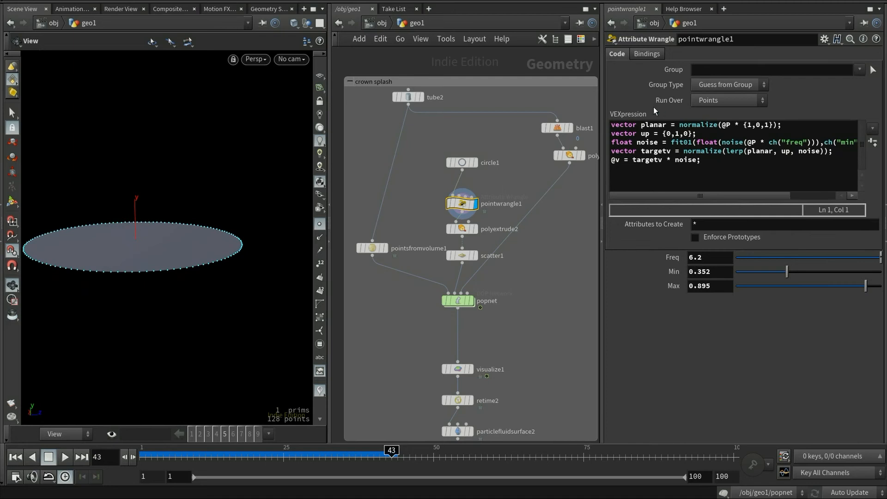
mouse_move(348, 191)
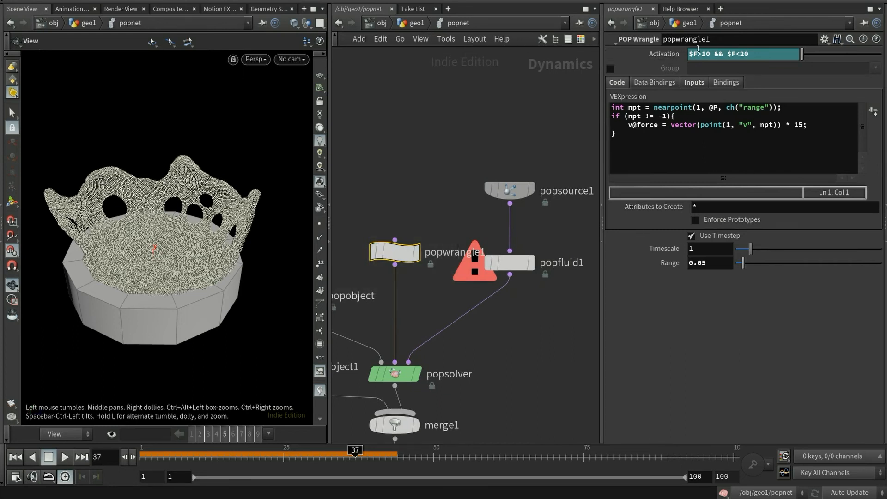
Inspect popwrangle1's force code, then scrub the crown splash simulation from the start
left_click(510, 200)
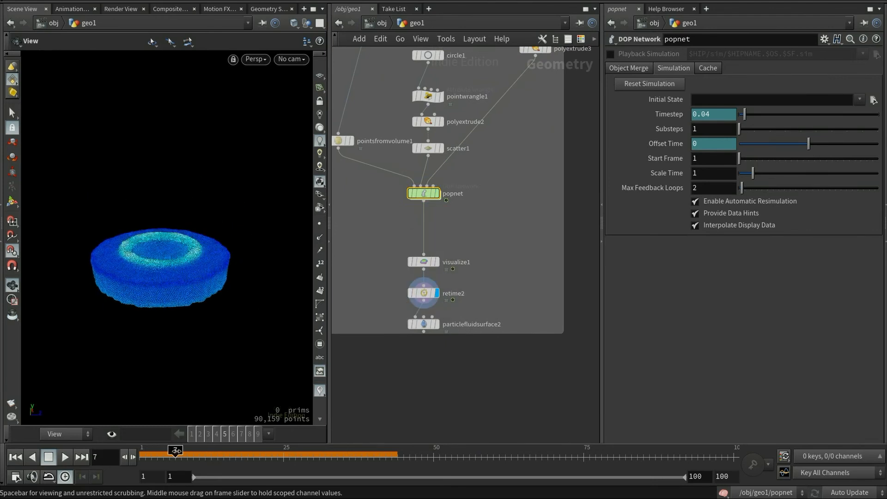
left_click_drag(176, 451, 687, 451)
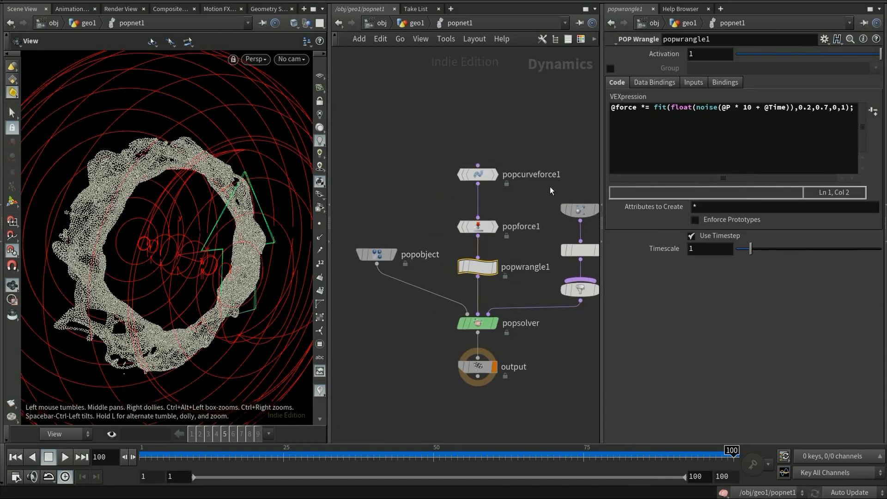
Inspect popcurveforce1, popforce1, popfluid1's stiffness and viscosity, and popwrangle1's noise-scaled force code
left_click(477, 175)
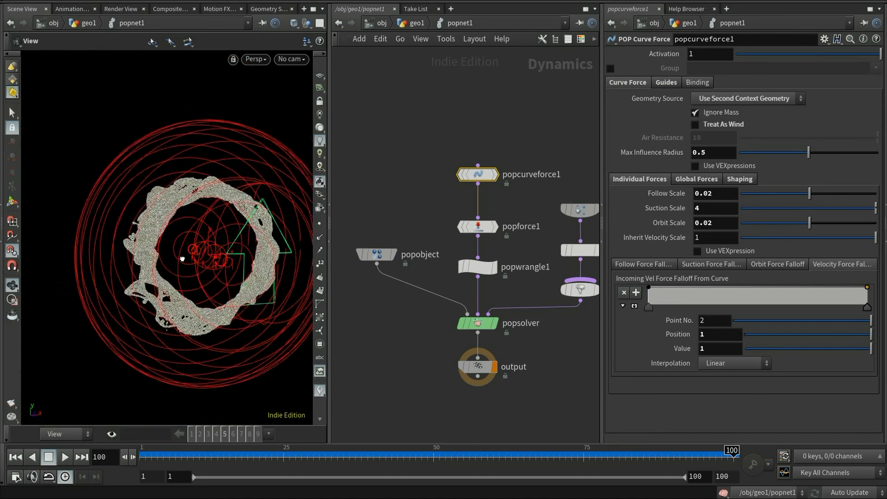
left_click(478, 227)
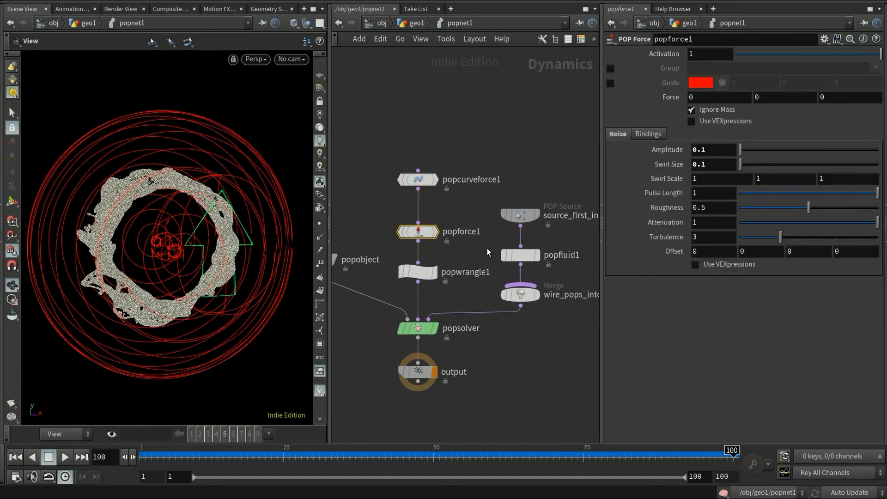
left_click(520, 255)
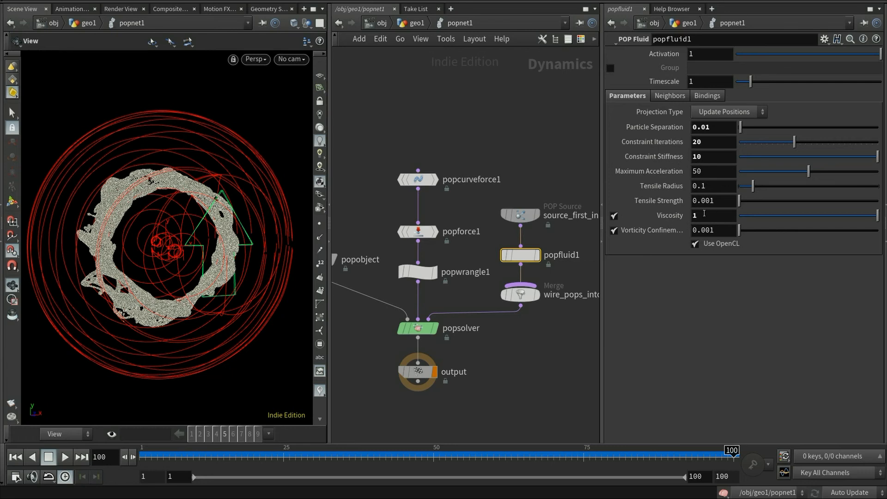
mouse_move(676, 250)
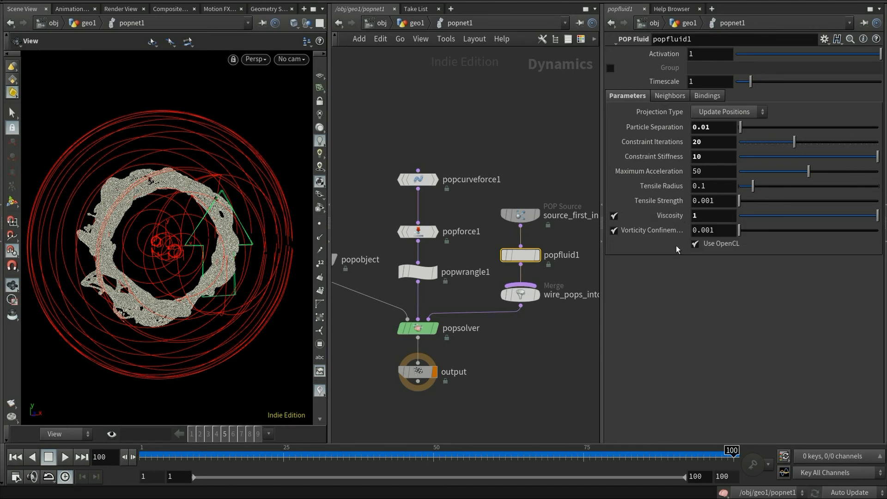
left_click(416, 272)
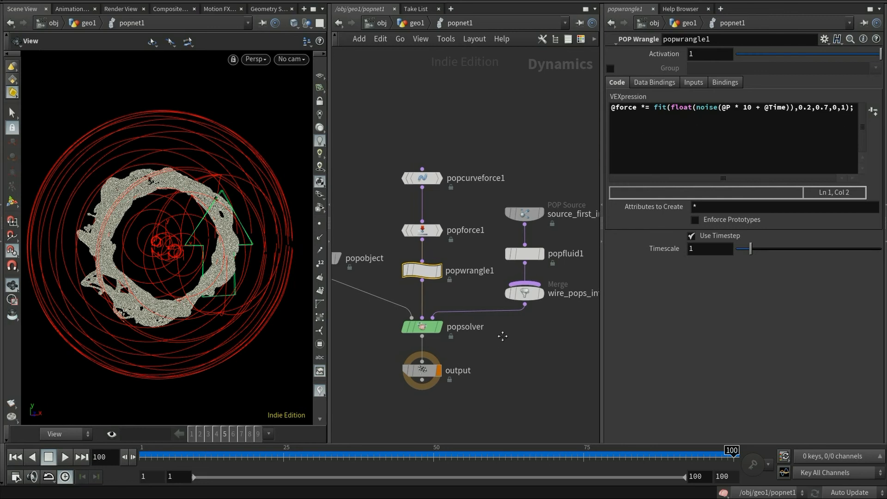
left_click_drag(732, 450, 475, 450)
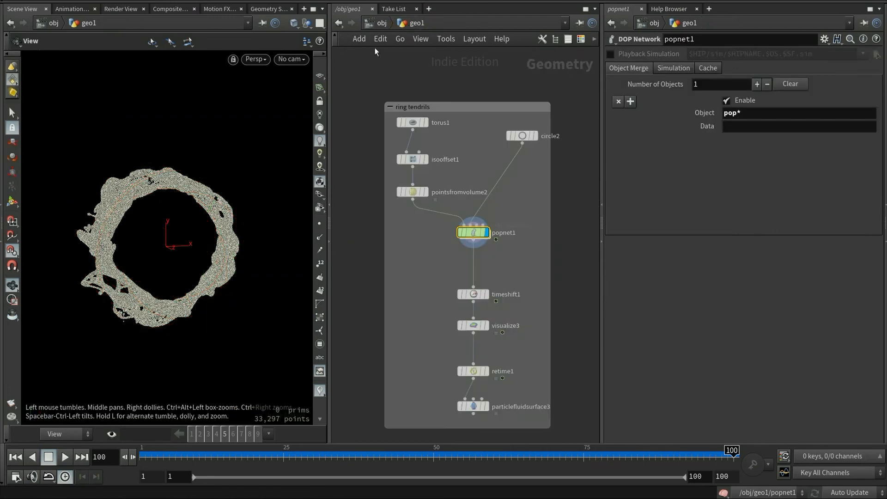
Display retime1's half-speed result, show its Speed 0.5, and scrub the tendril animation forward
left_click(15, 456)
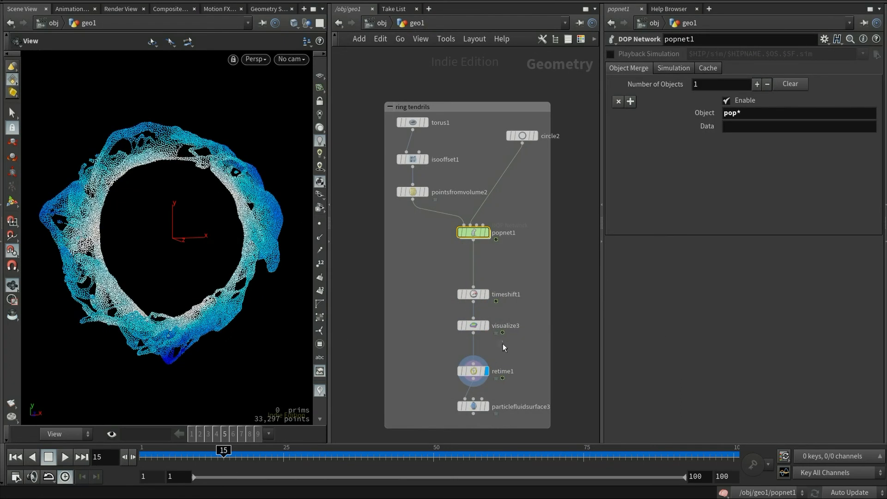
left_click(473, 371)
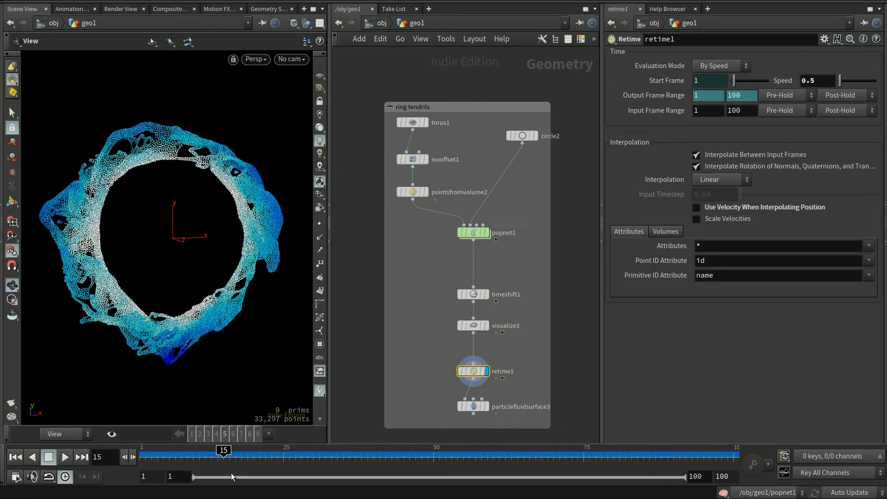
left_click_drag(223, 451, 674, 451)
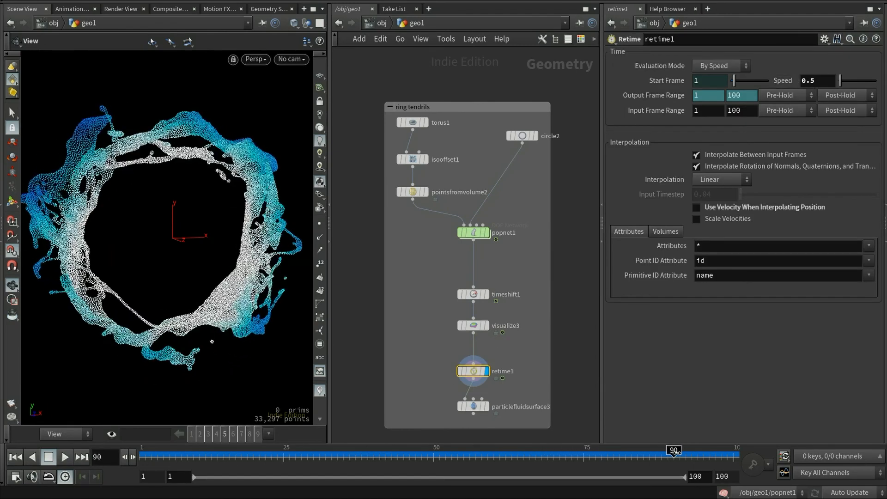